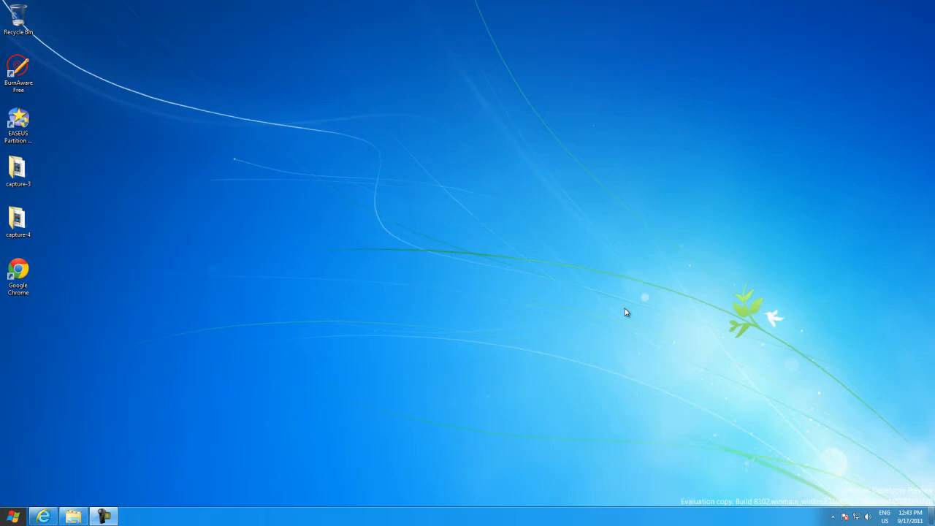
pyautogui.moveTo(615, 315)
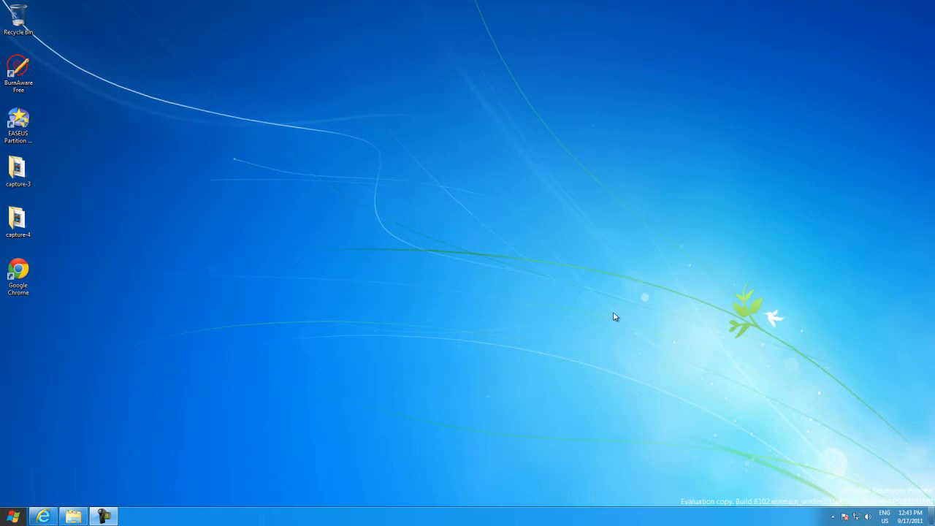
pyautogui.moveTo(93, 285)
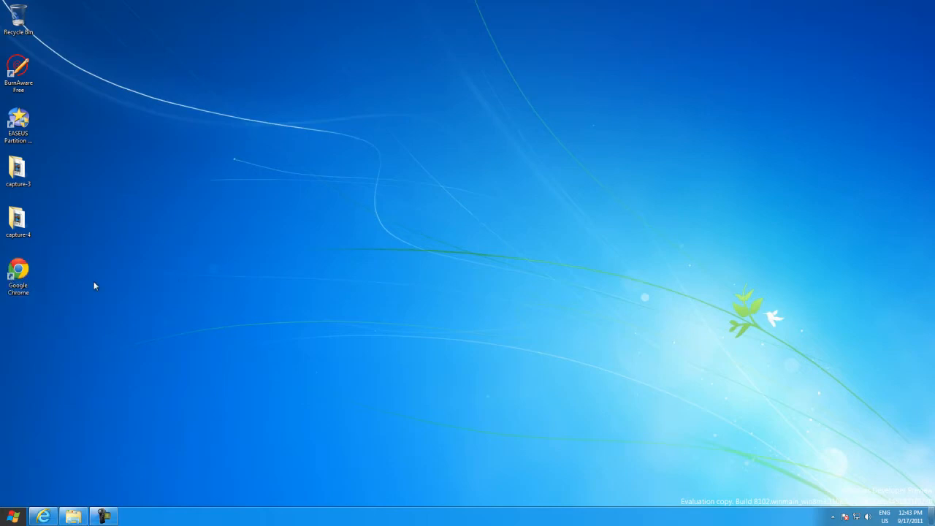
pyautogui.moveTo(89, 295)
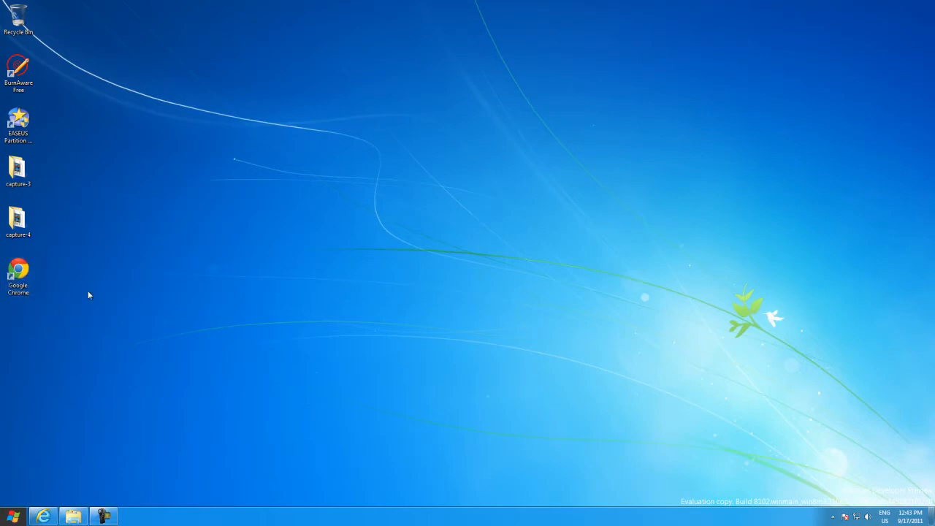
pyautogui.moveTo(71, 311)
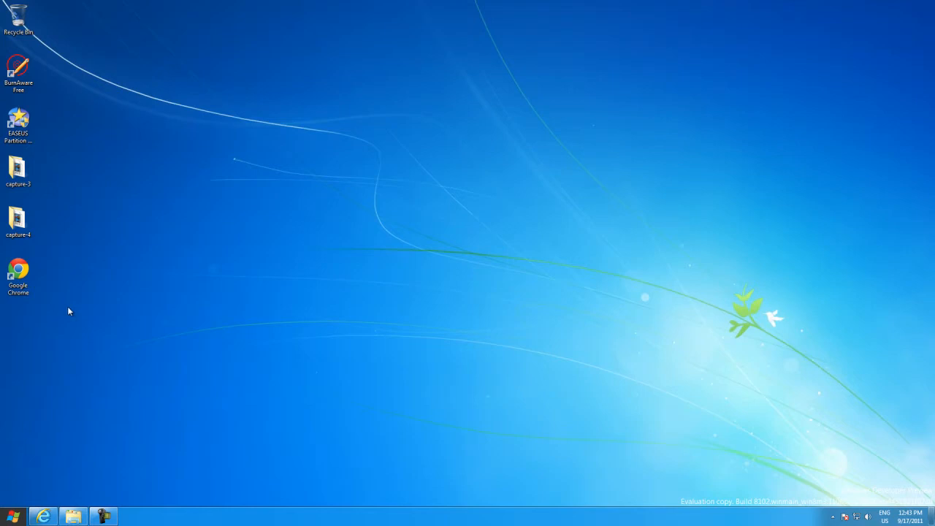
pyautogui.moveTo(96, 414)
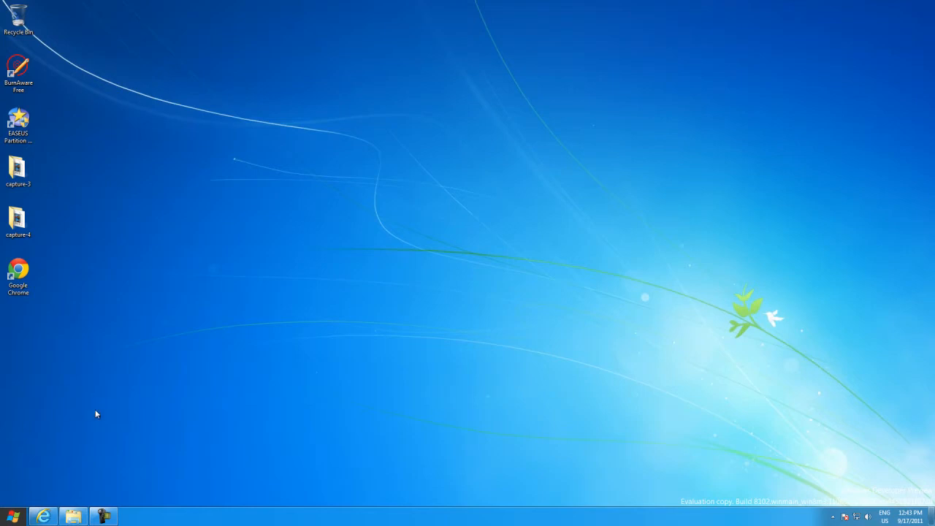
pyautogui.moveTo(102, 470)
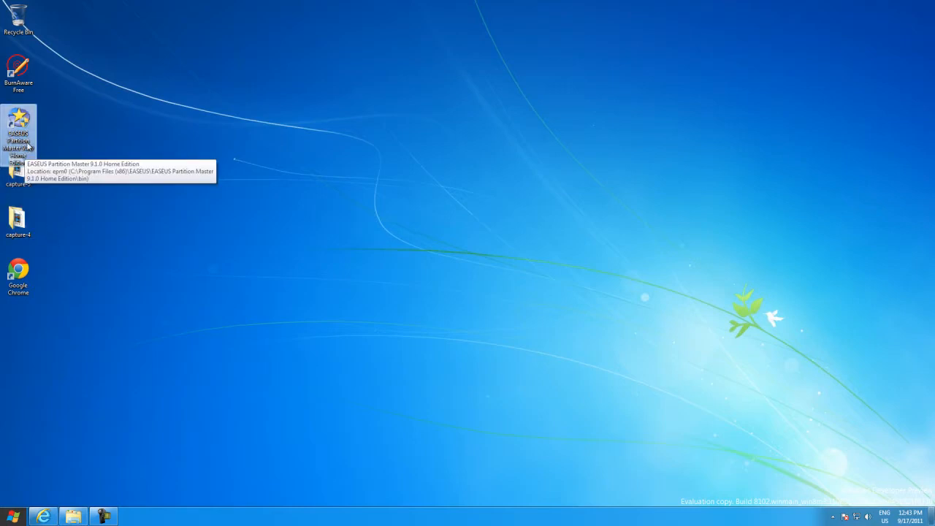
pyautogui.moveTo(61, 158)
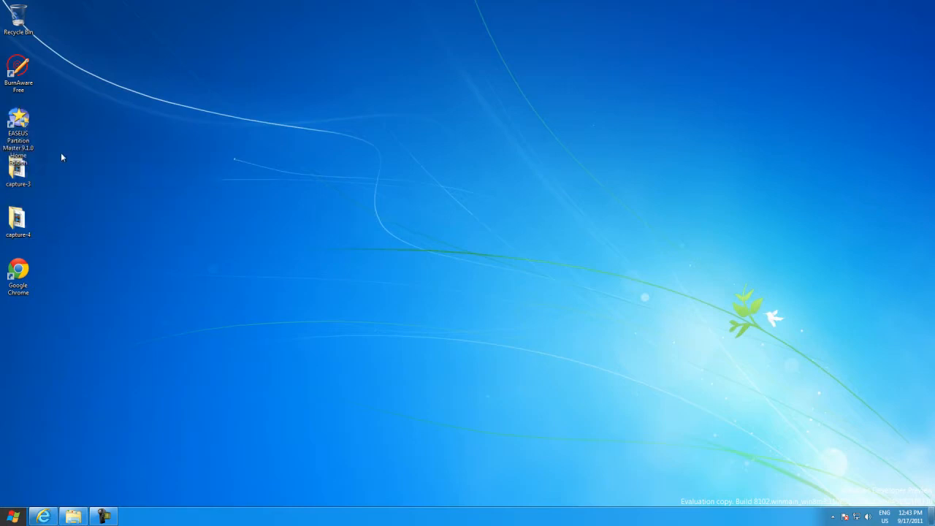
# Step: Launch EaseUS Partition Master from the desktop and go to the main partition overview
pyautogui.click(18, 70)
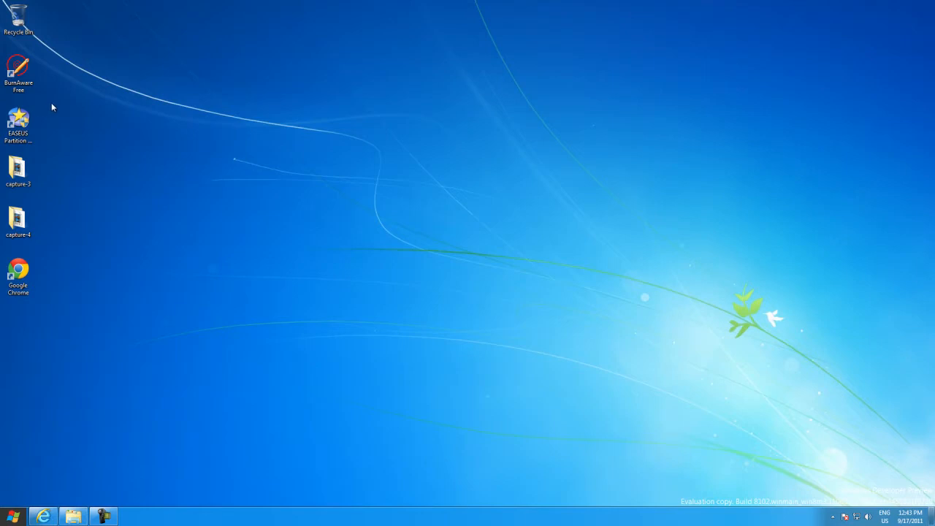
pyautogui.click(17, 70)
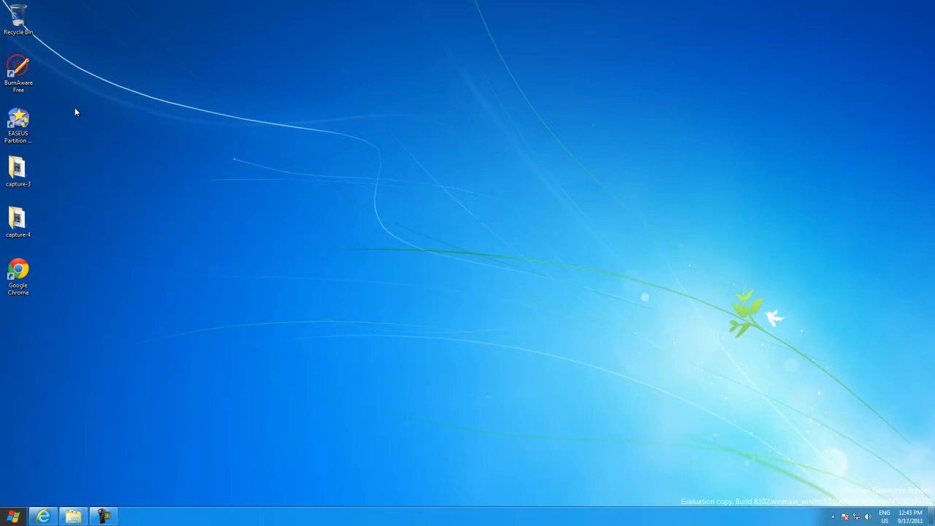
pyautogui.moveTo(81, 111)
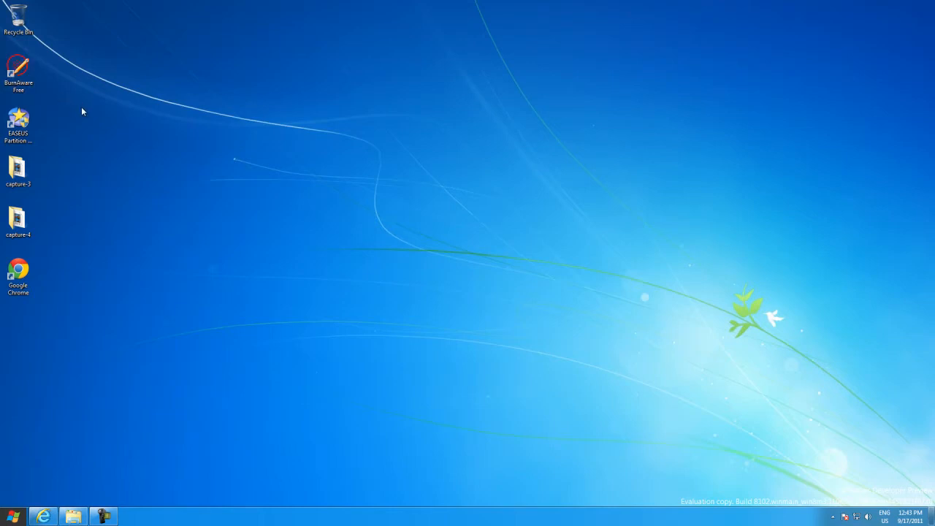
pyautogui.moveTo(47, 103)
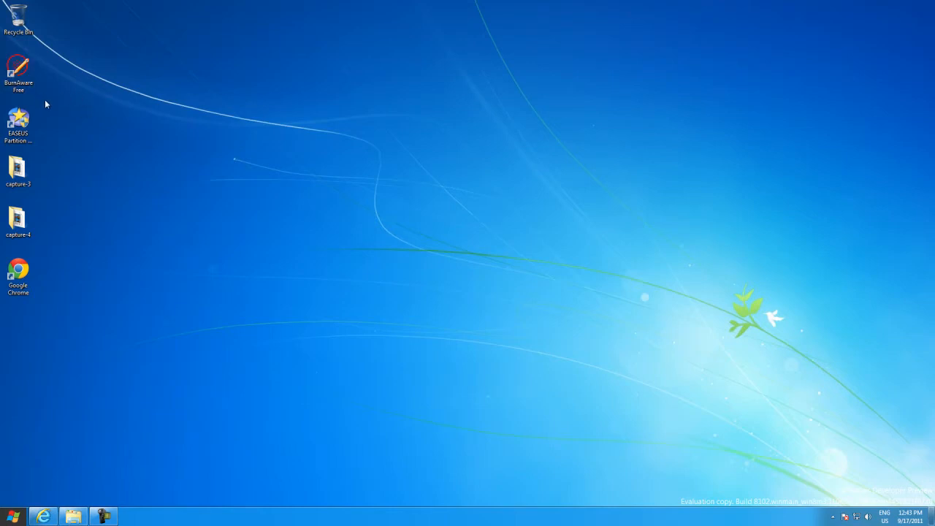
pyautogui.moveTo(76, 92)
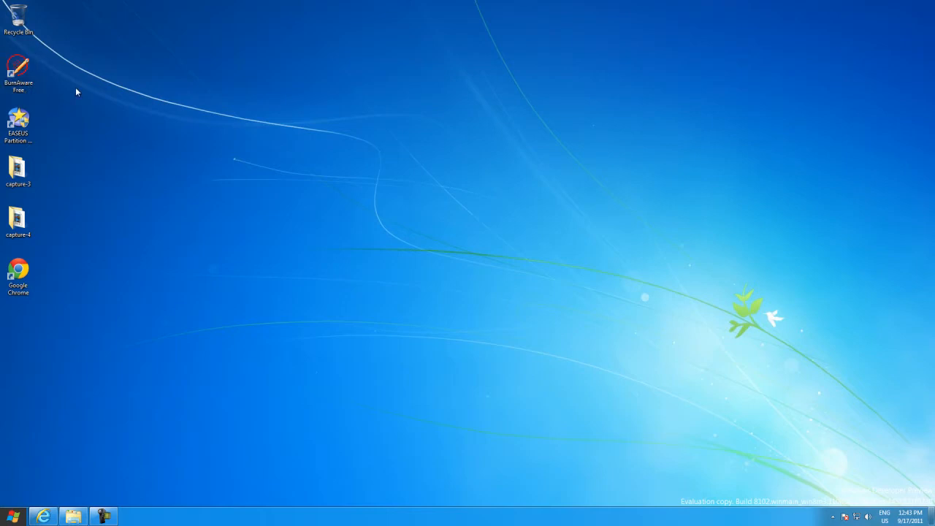
pyautogui.moveTo(17, 124)
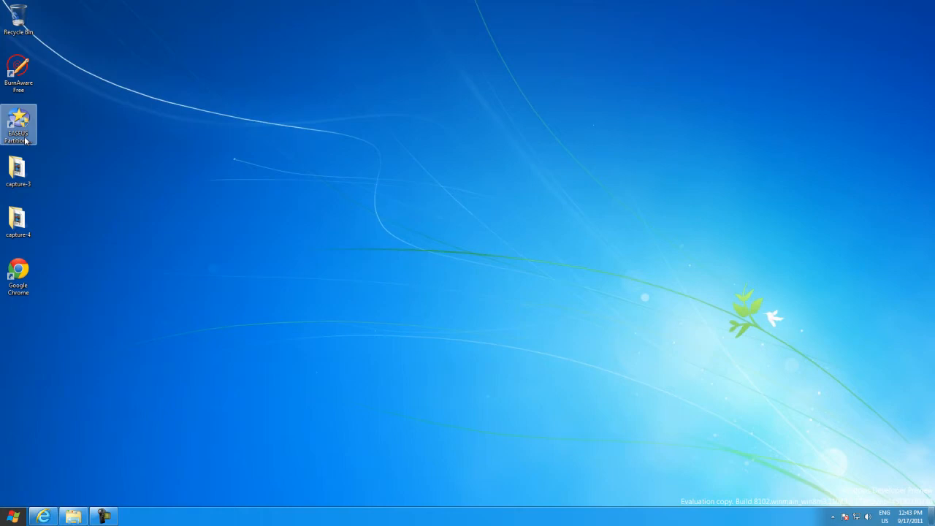
pyautogui.doubleClick(18, 124)
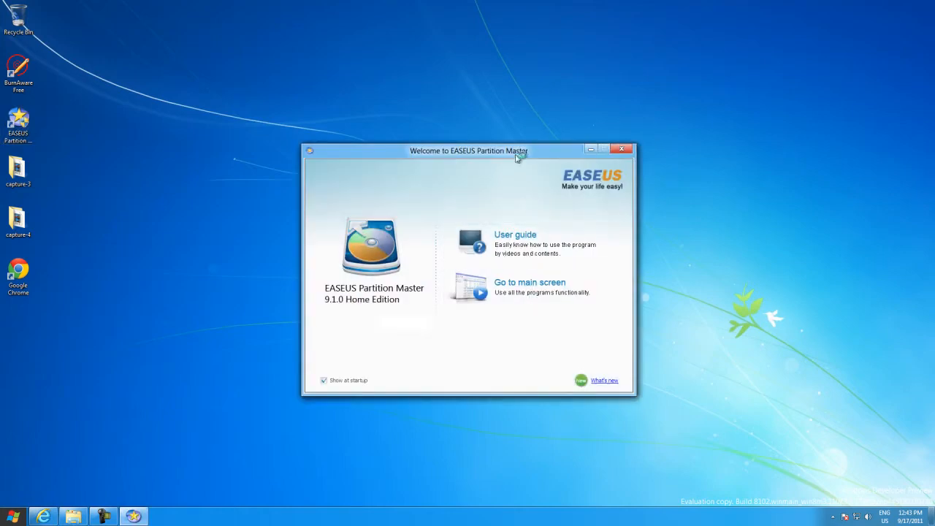
pyautogui.click(528, 282)
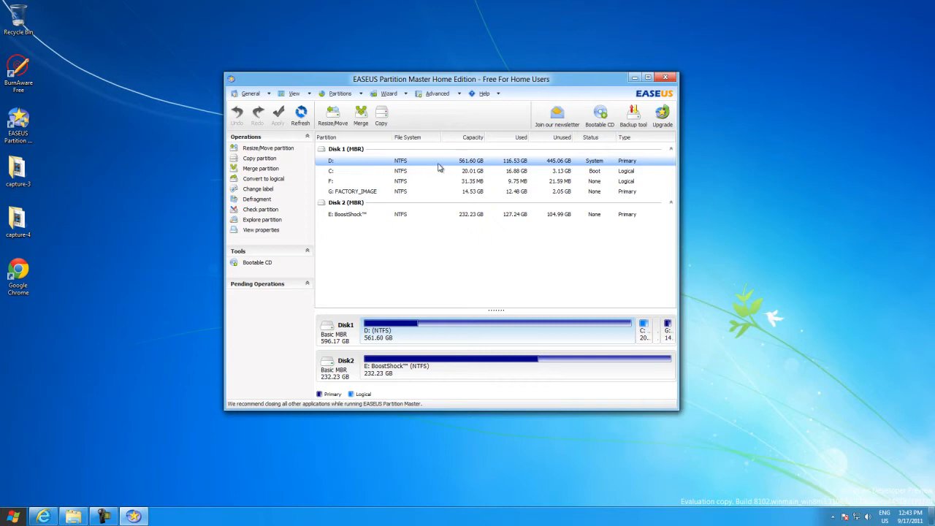
pyautogui.moveTo(345, 167)
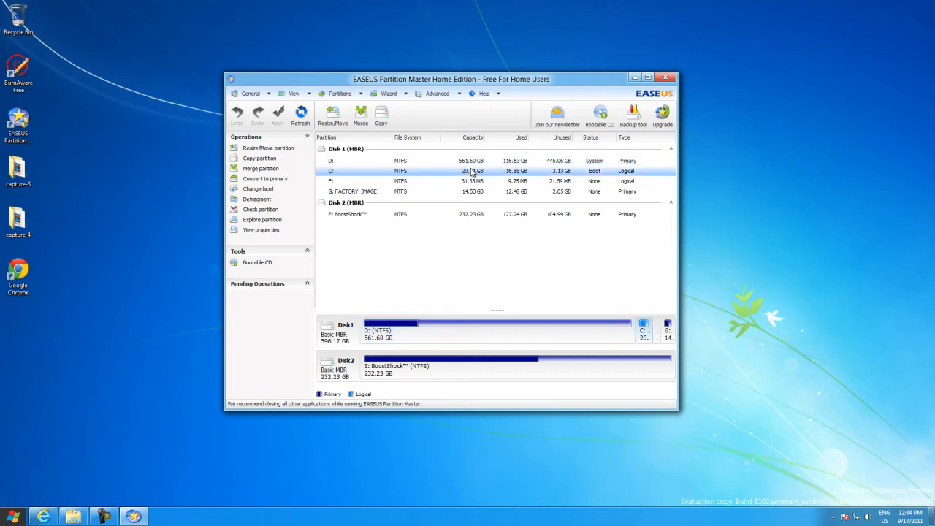
pyautogui.moveTo(488, 174)
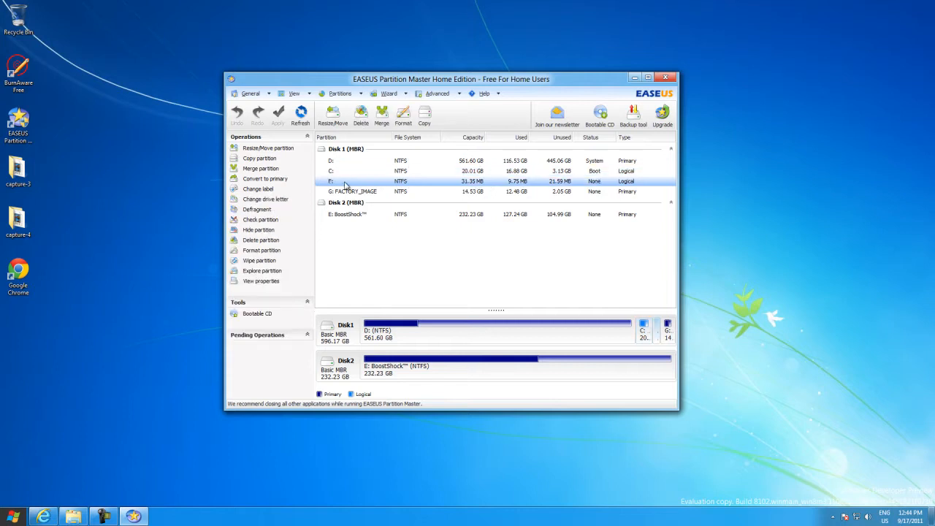
pyautogui.moveTo(376, 188)
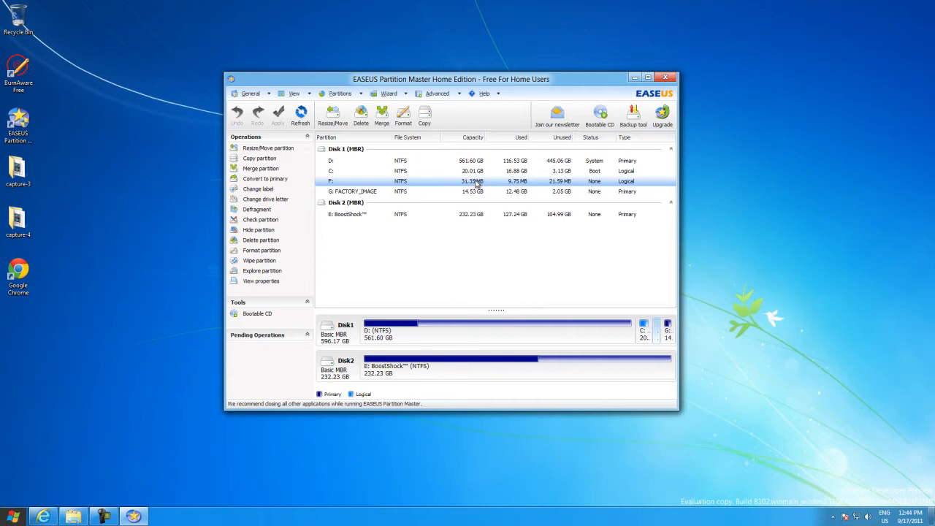
pyautogui.moveTo(483, 188)
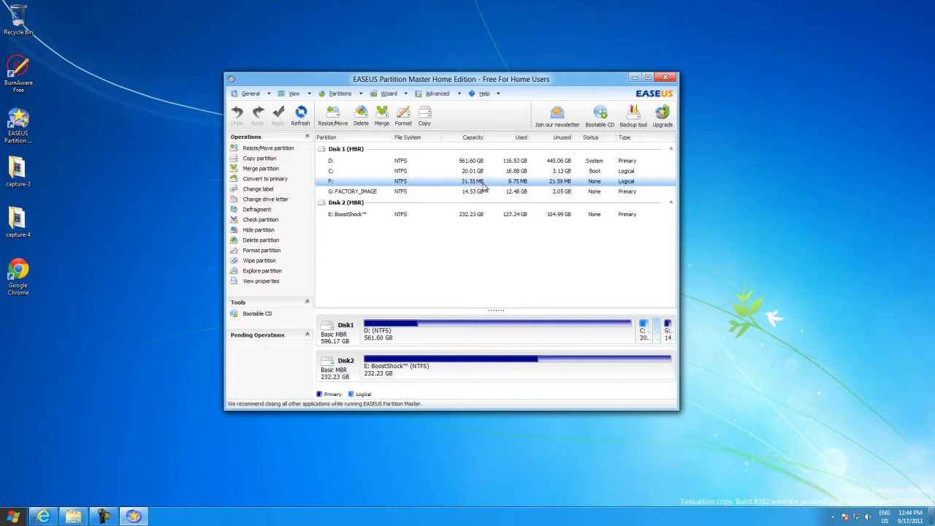
pyautogui.moveTo(485, 187)
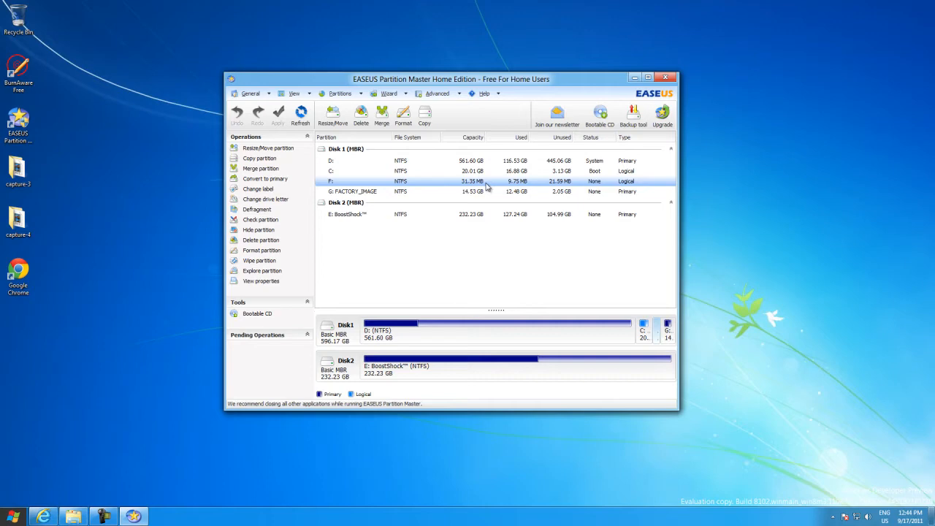
pyautogui.moveTo(485, 187)
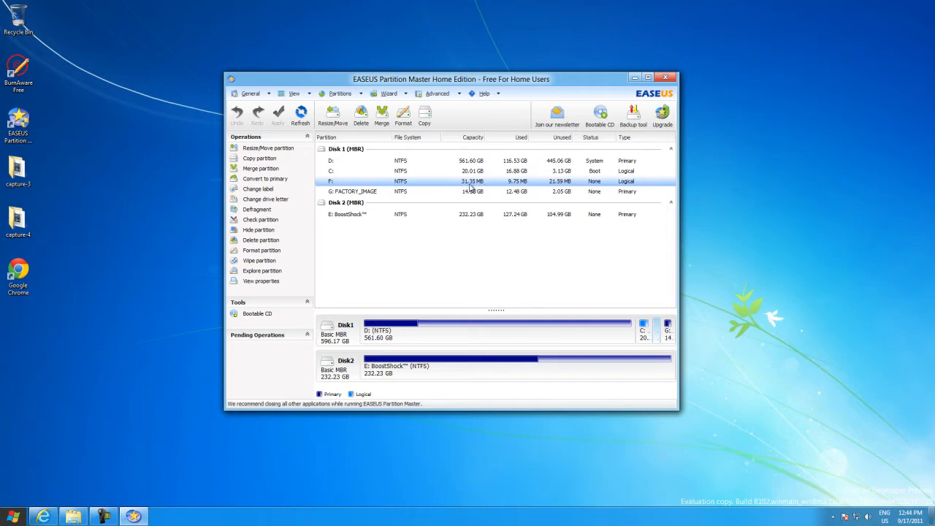
pyautogui.moveTo(476, 183)
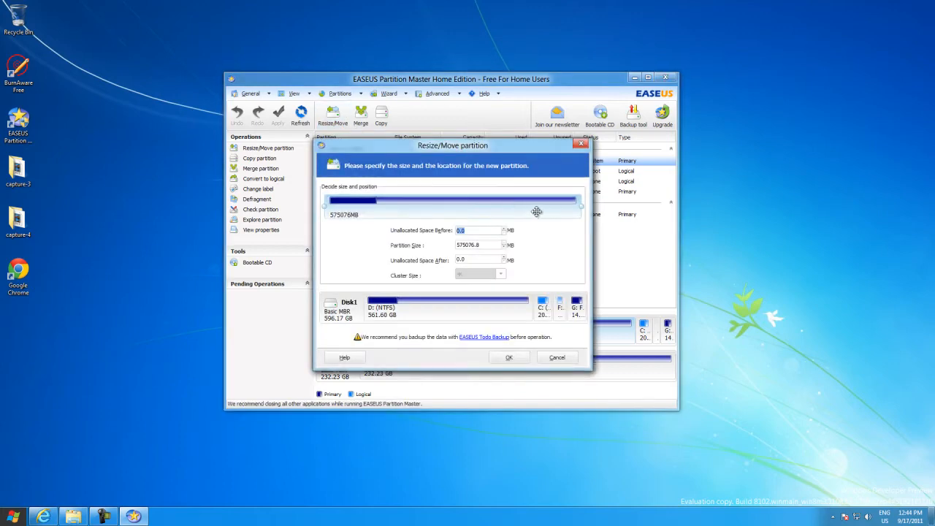
# Step: Drag D:'s handle to 530.28 GB, leaving 31.32 GB unallocated, and confirm the resize
pyautogui.moveTo(538, 207); pyautogui.dragTo(576, 208)
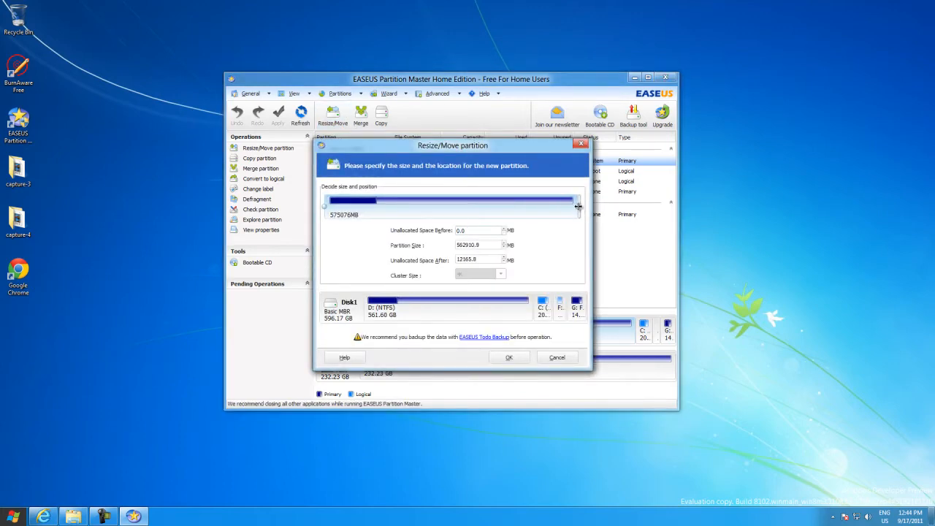
pyautogui.moveTo(578, 204); pyautogui.dragTo(581, 204)
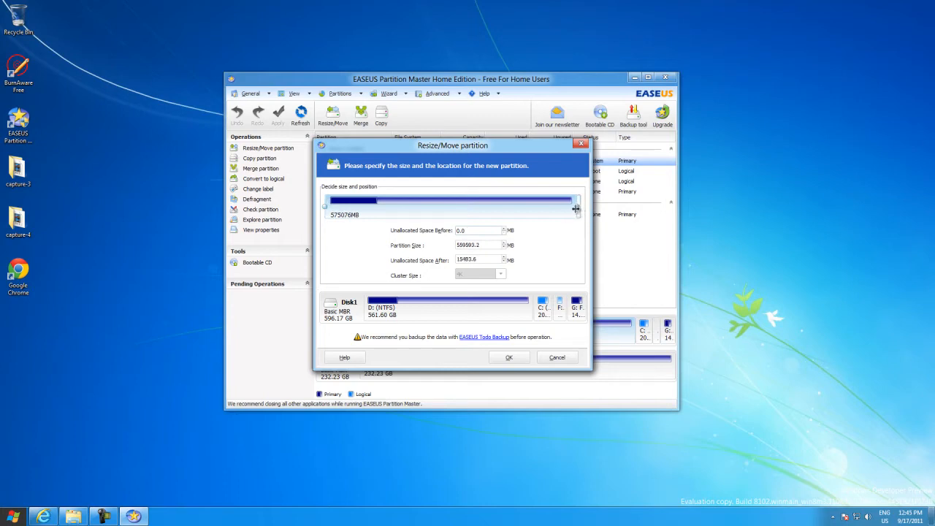
pyautogui.moveTo(575, 209); pyautogui.dragTo(573, 209)
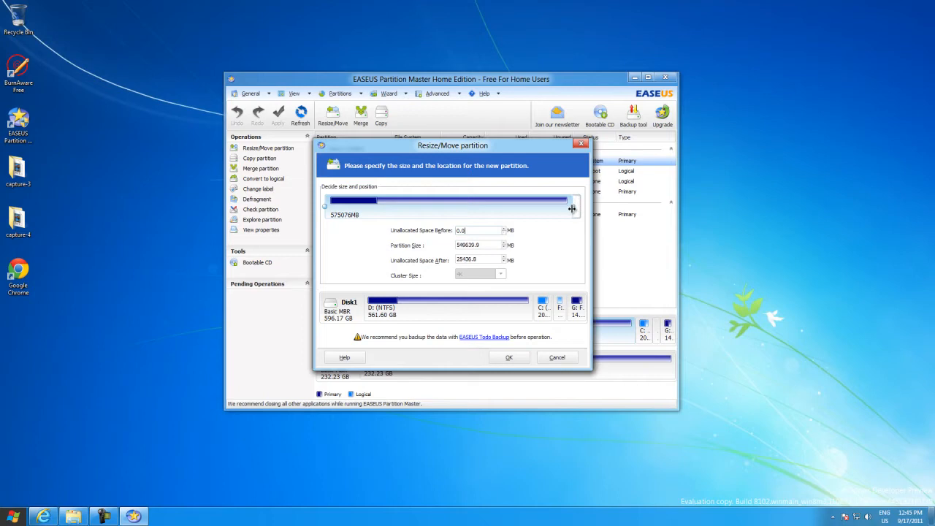
pyautogui.moveTo(573, 207); pyautogui.dragTo(581, 207)
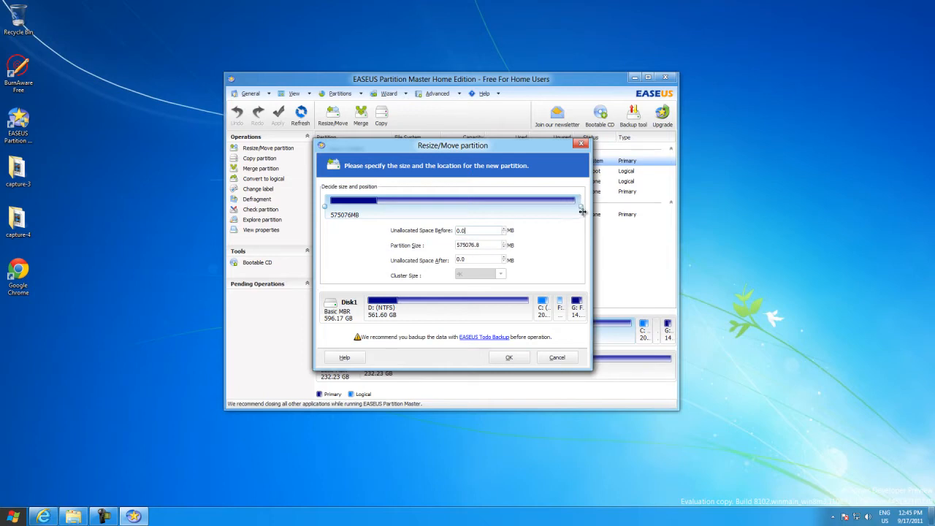
pyautogui.moveTo(582, 205); pyautogui.dragTo(562, 206)
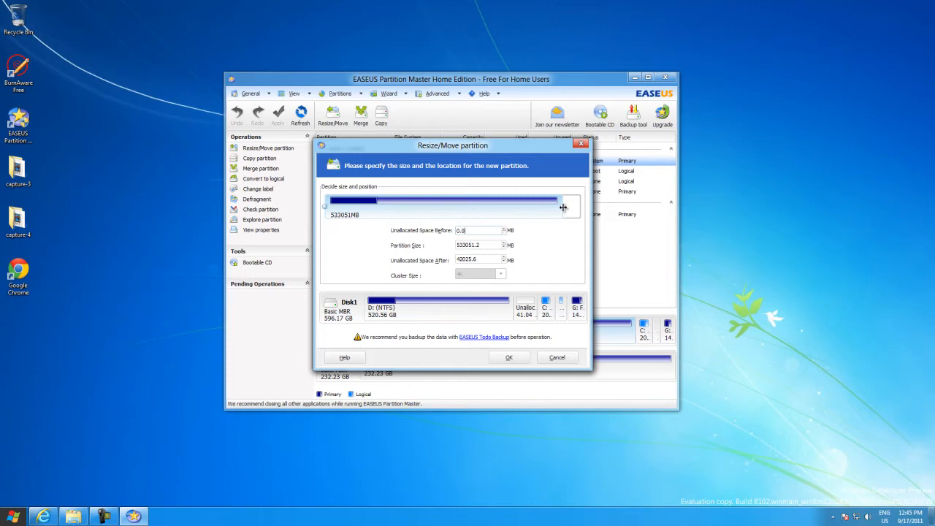
pyautogui.moveTo(562, 208); pyautogui.dragTo(563, 207)
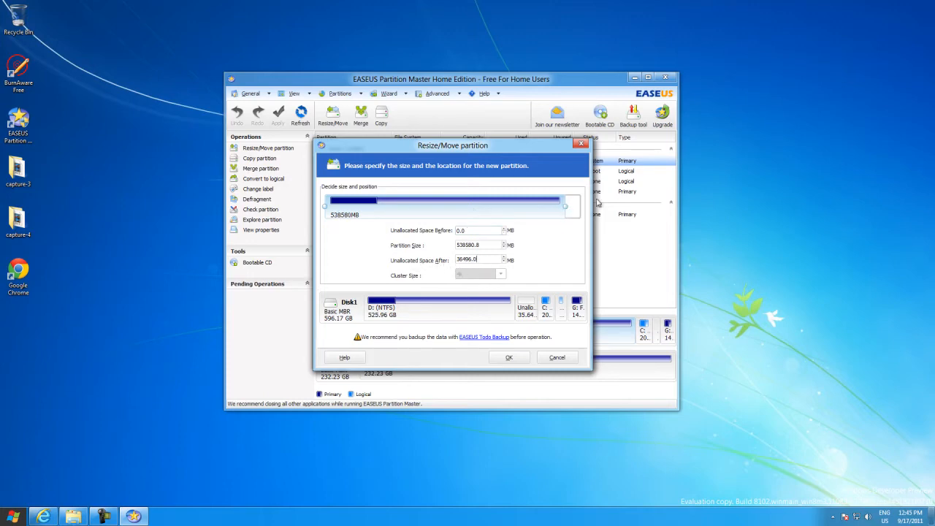
pyautogui.moveTo(564, 206); pyautogui.dragTo(567, 206)
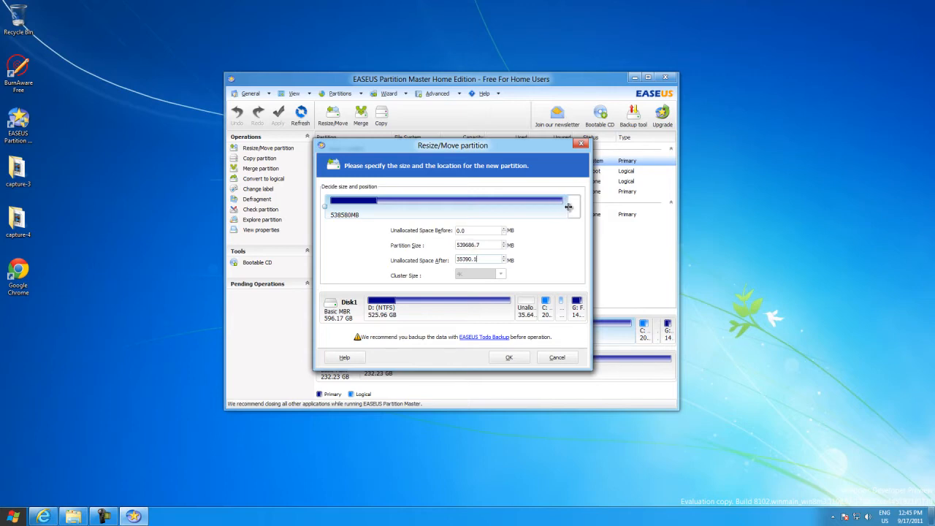
pyautogui.moveTo(568, 207); pyautogui.dragTo(577, 207)
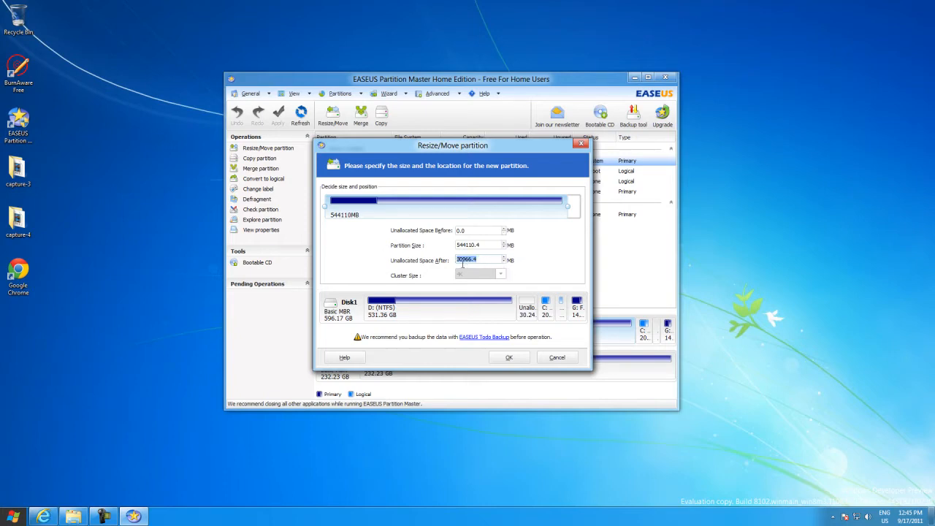
pyautogui.moveTo(550, 235)
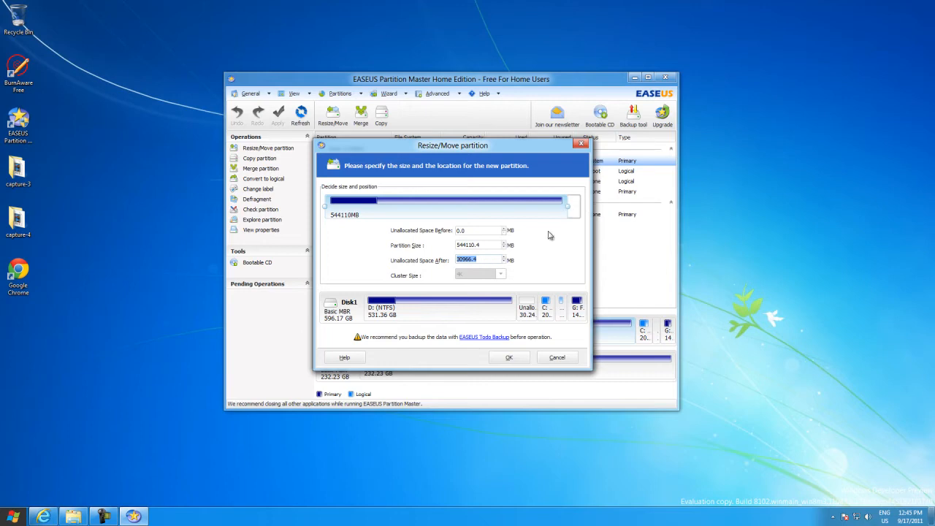
pyautogui.moveTo(573, 207); pyautogui.dragTo(569, 207)
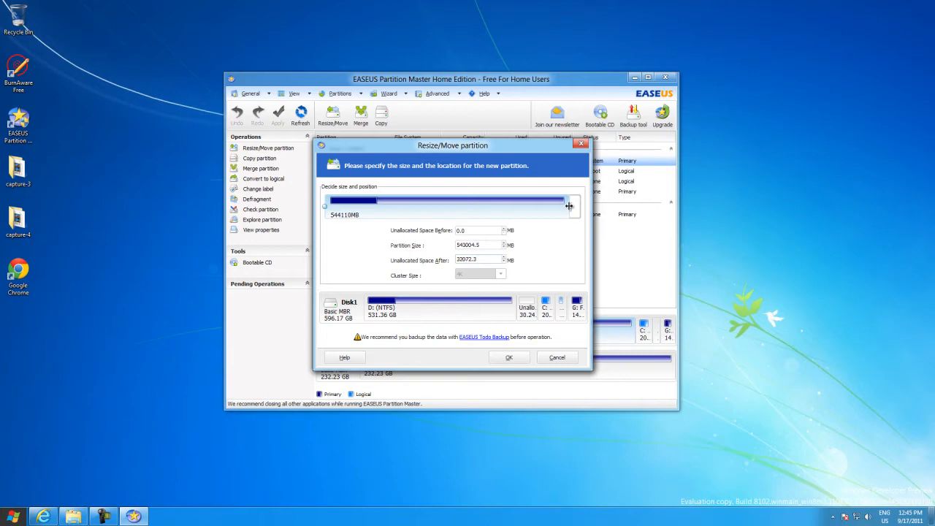
pyautogui.moveTo(568, 205); pyautogui.dragTo(571, 205)
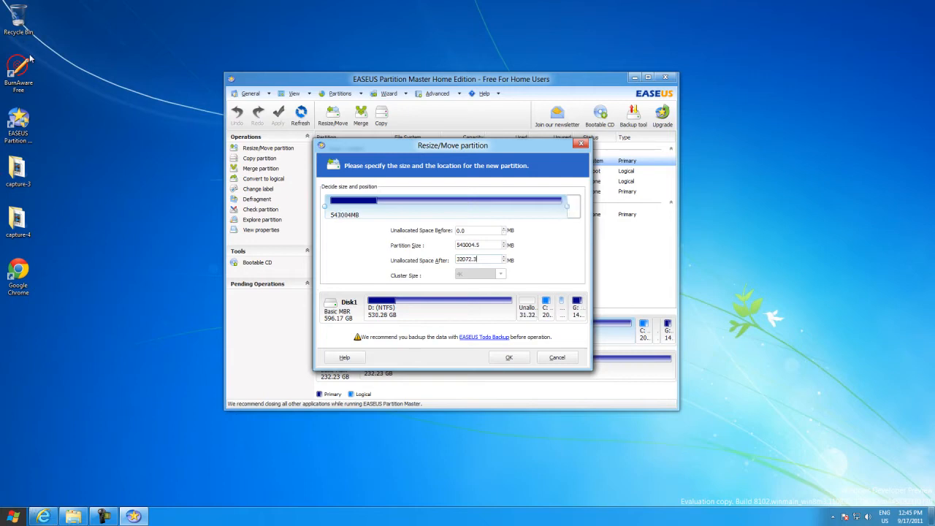
pyautogui.moveTo(456, 225)
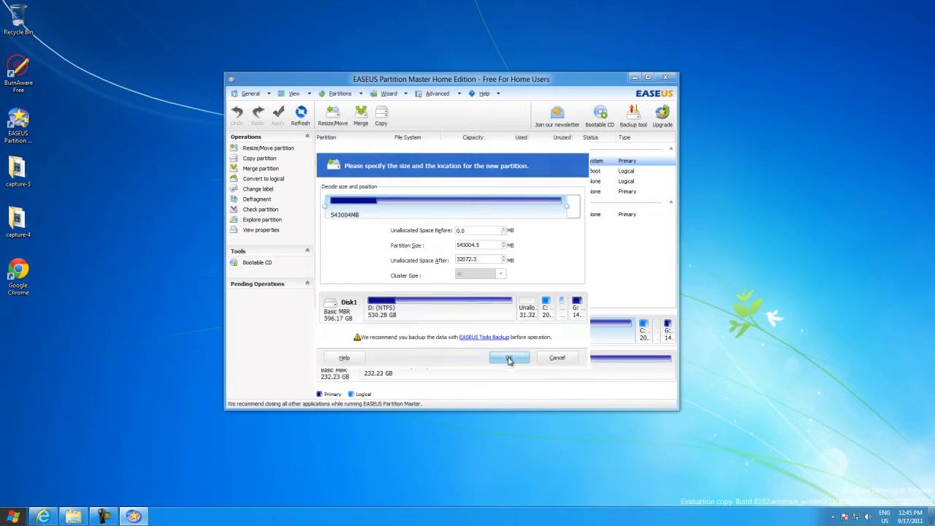
pyautogui.click(508, 356)
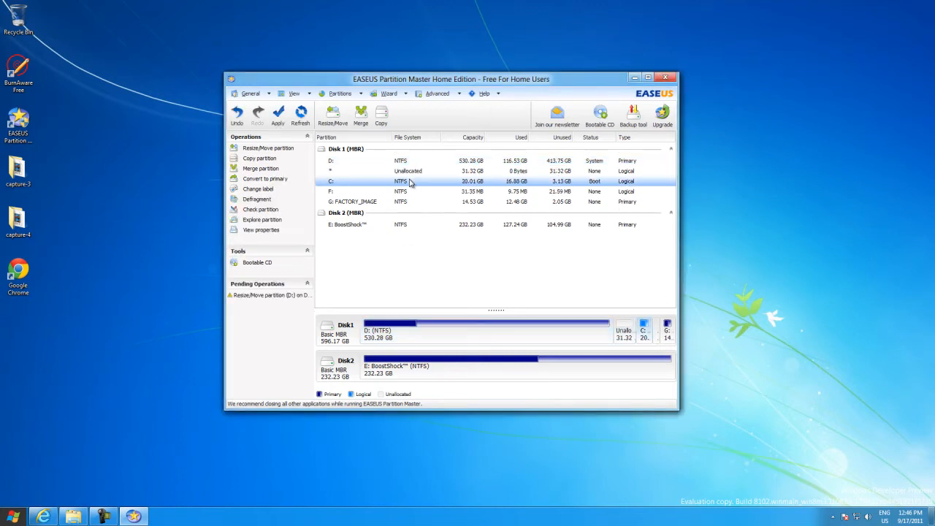
pyautogui.click(407, 171)
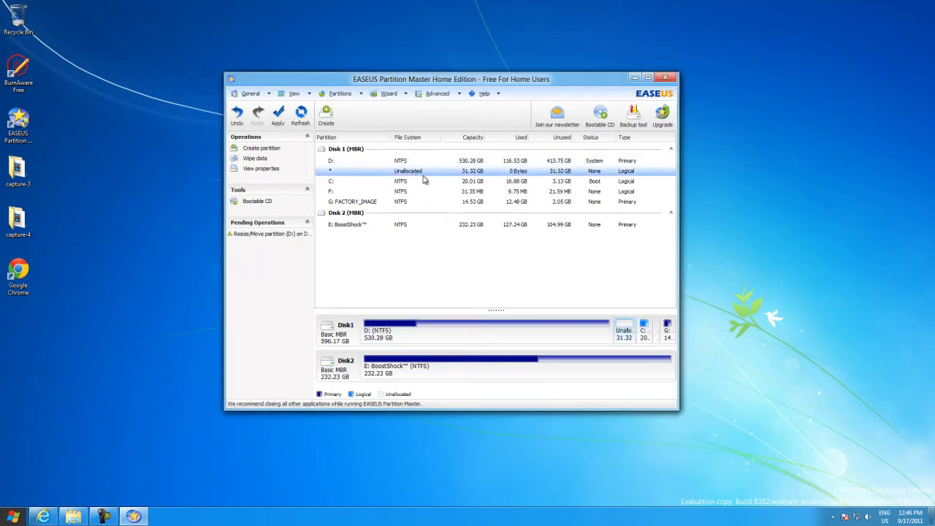
pyautogui.moveTo(386, 184)
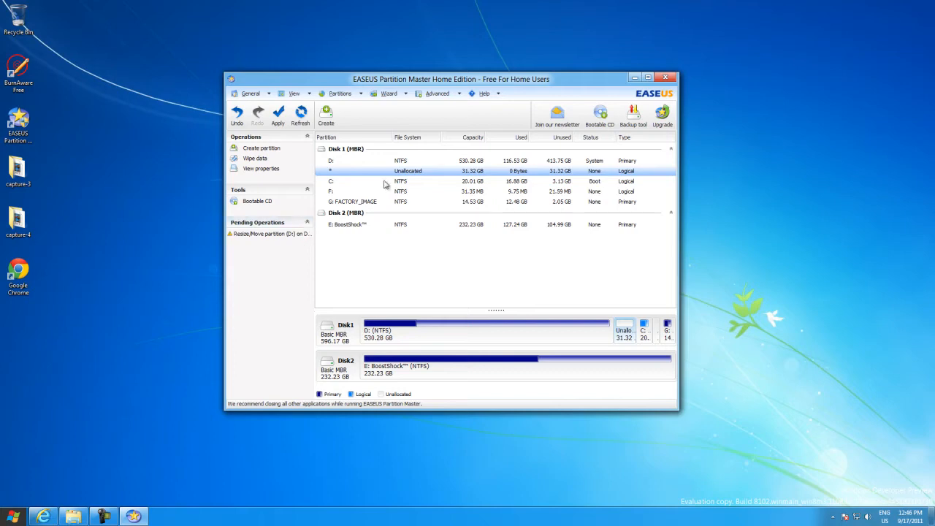
pyautogui.rightClick(407, 171)
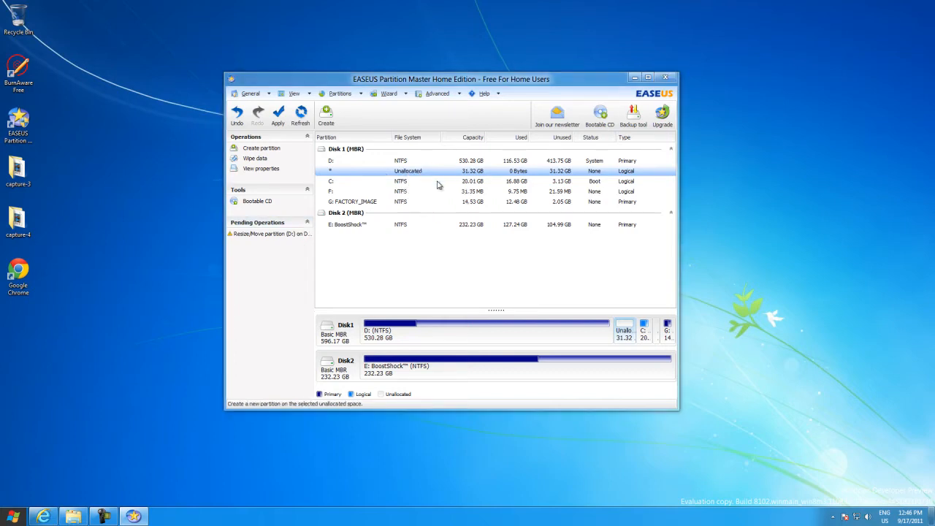
# Step: Create a logical NTFS partition labelled 'Windows 8' on the 31.32 GB unallocated space
pyautogui.click(260, 148)
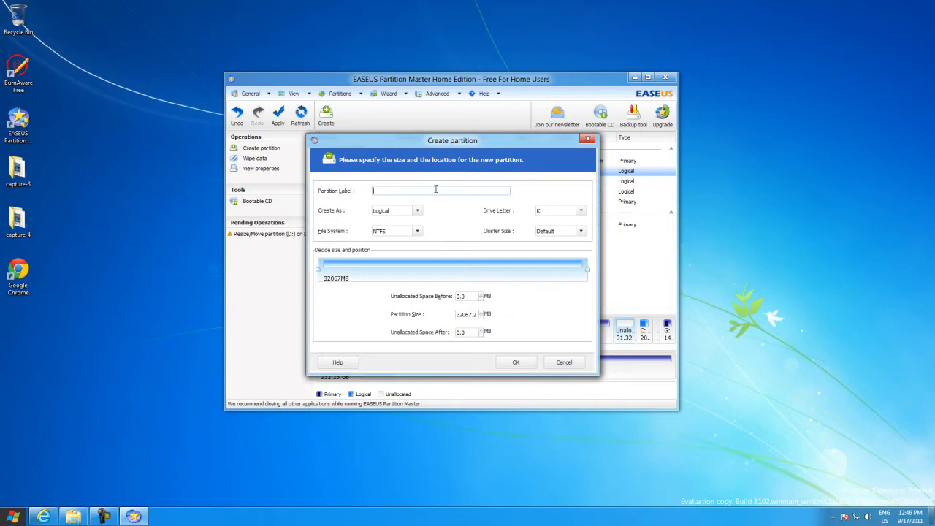
pyautogui.write('Windows 8')
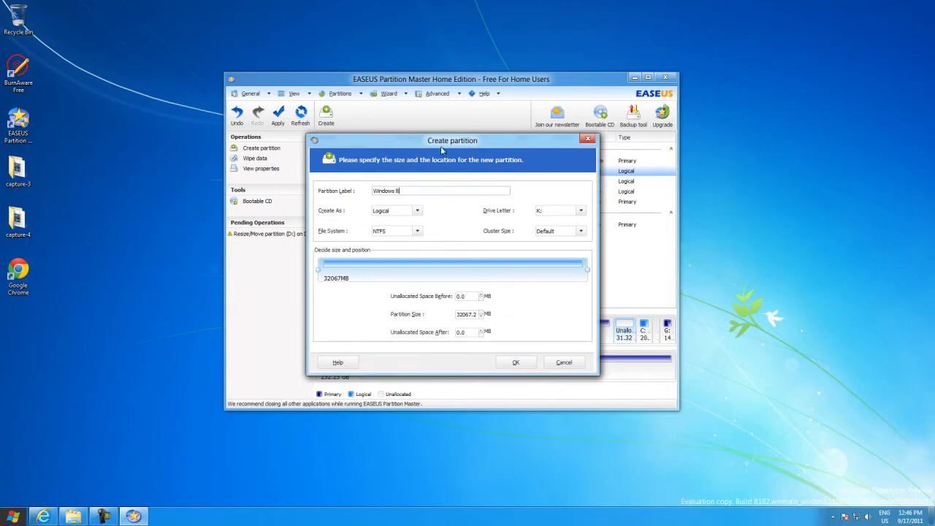
pyautogui.click(581, 211)
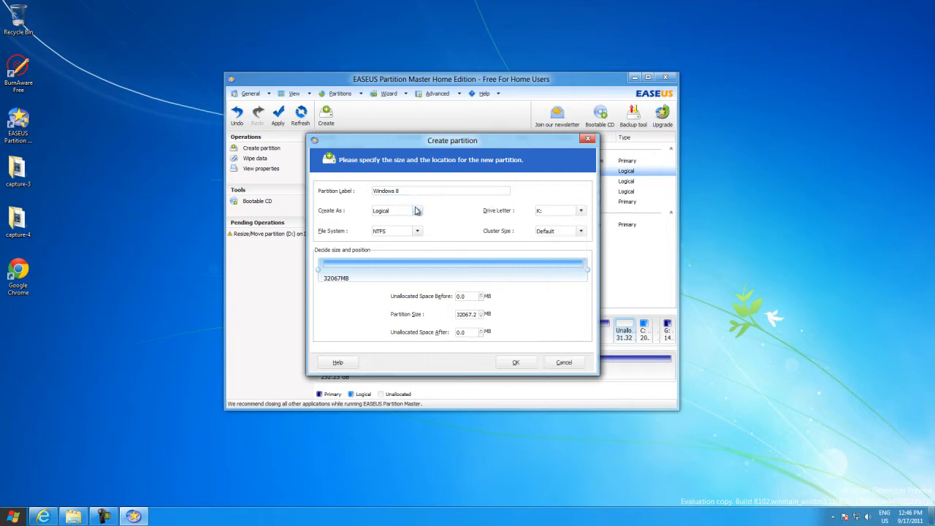
pyautogui.click(417, 210)
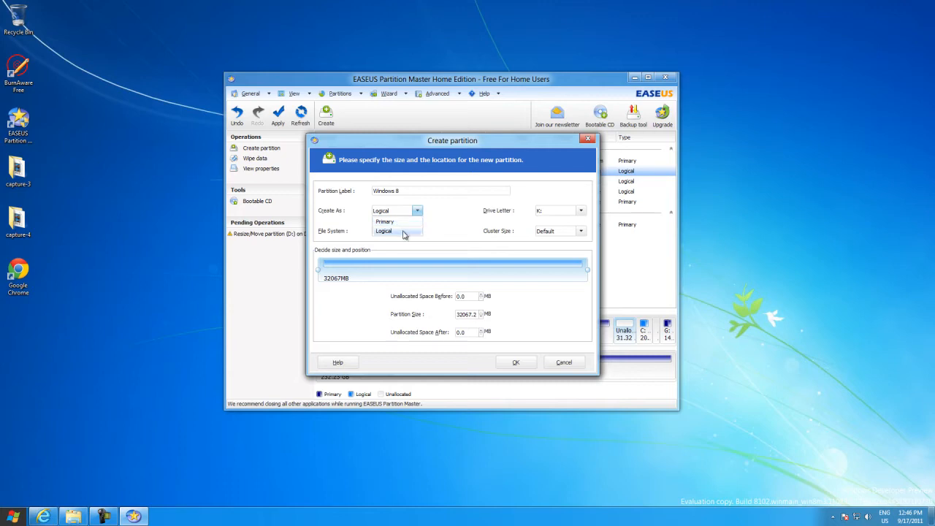
pyautogui.click(382, 230)
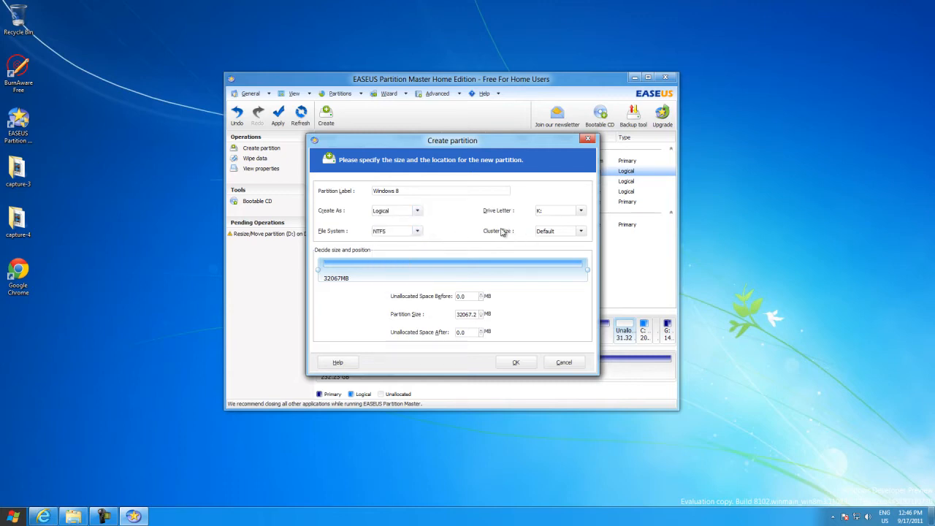
pyautogui.click(515, 362)
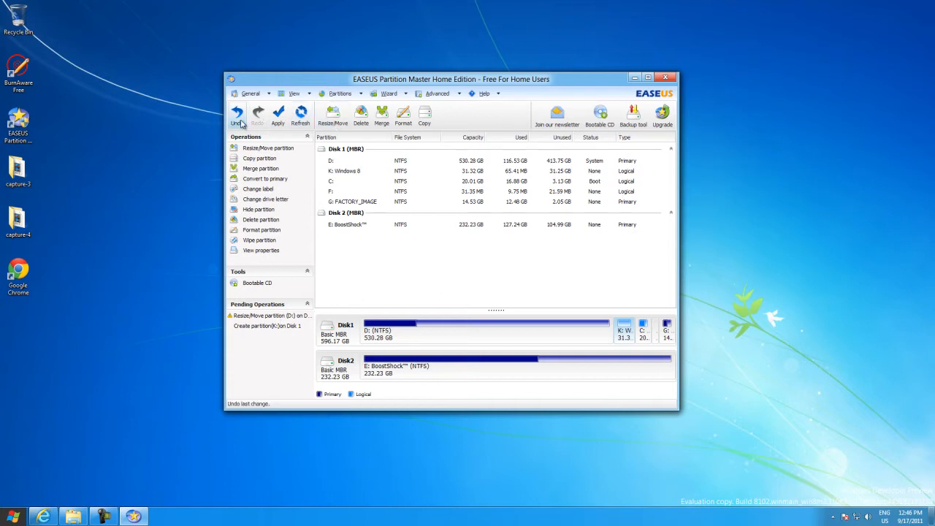
pyautogui.moveTo(278, 117)
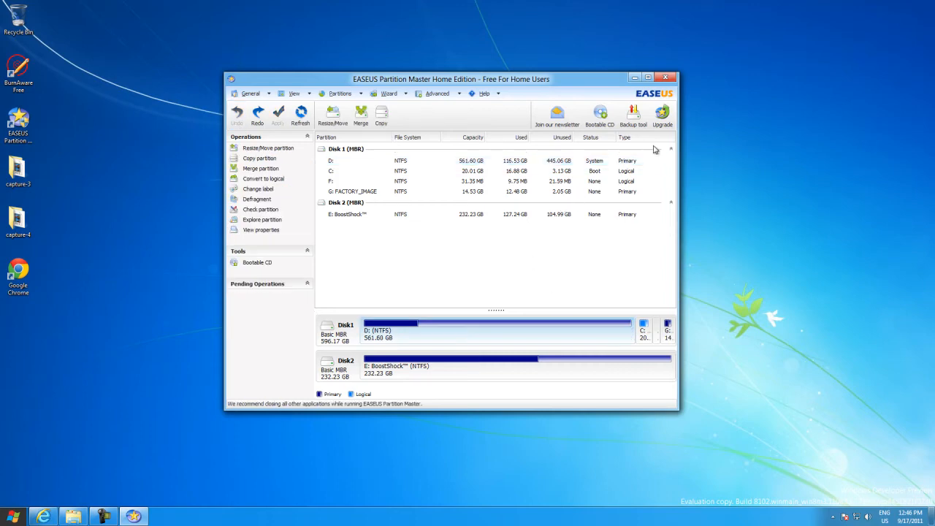
# Step: Close EaseUS Partition Master after the pending operations are undone
pyautogui.click(666, 77)
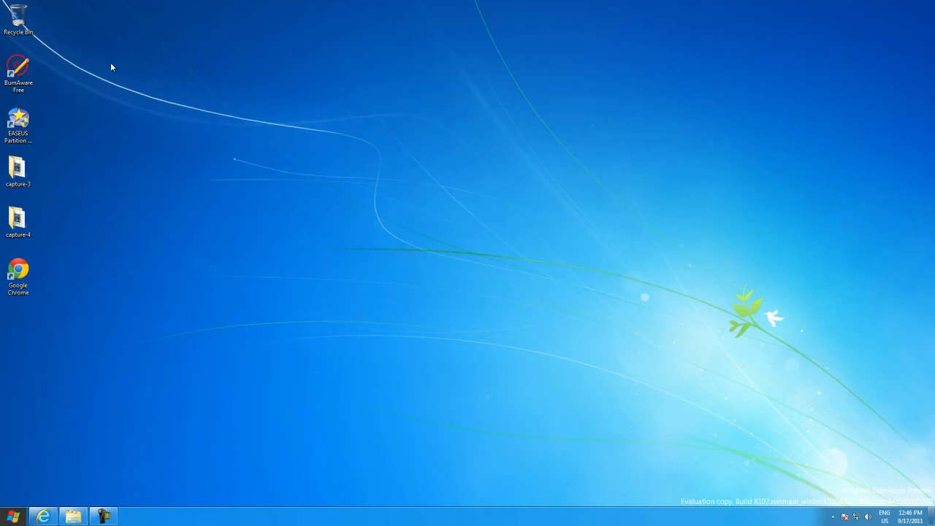
# Step: Launch BurnAware Free and choose Burn ISO from the Disc Images section
pyautogui.click(18, 70)
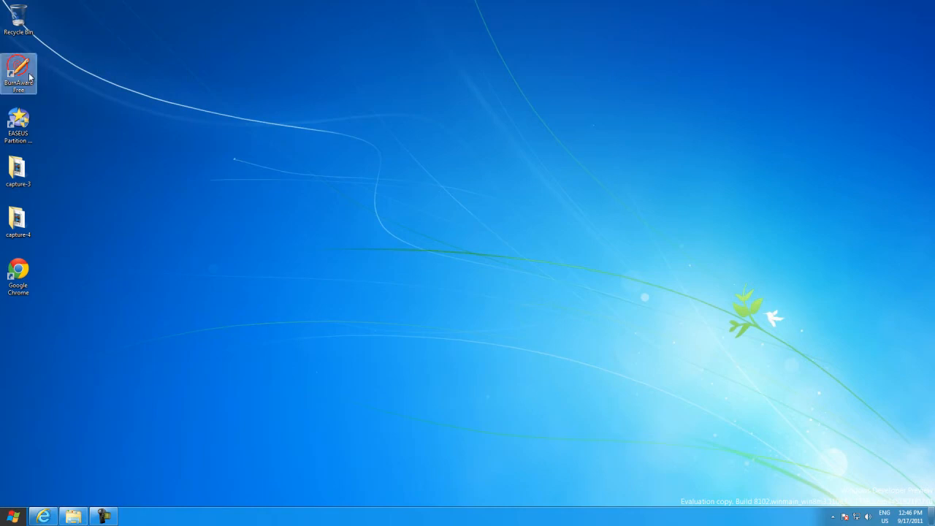
pyautogui.doubleClick(17, 68)
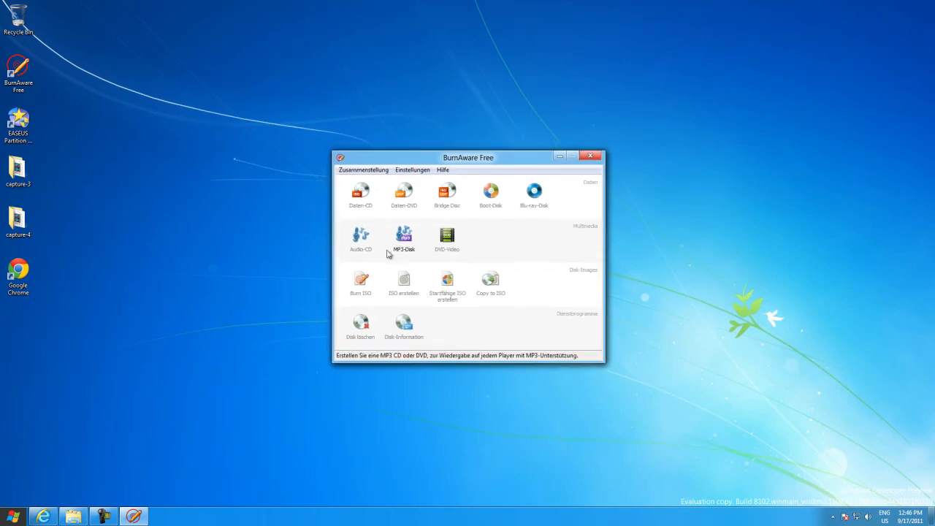
pyautogui.moveTo(359, 284)
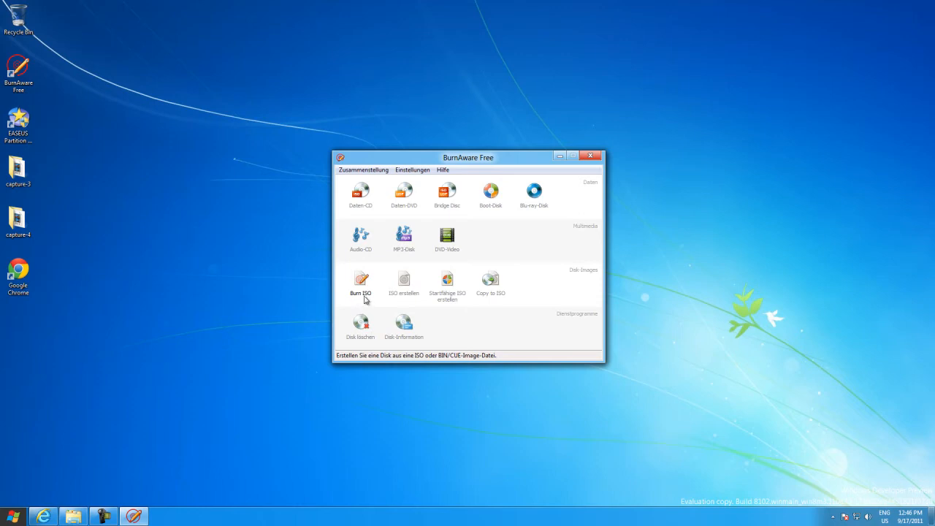
pyautogui.click(359, 283)
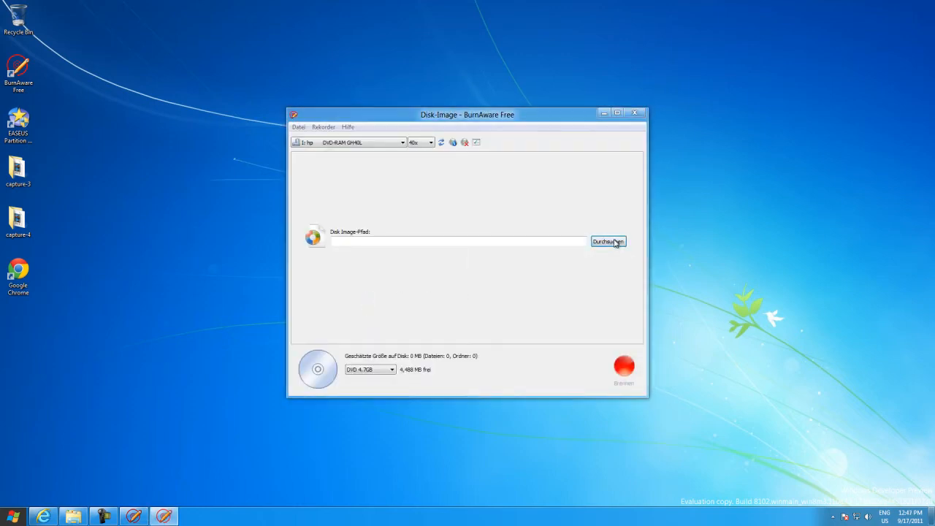
# Step: Browse for the disc image, look in Downloads, and return without choosing a file
pyautogui.click(608, 241)
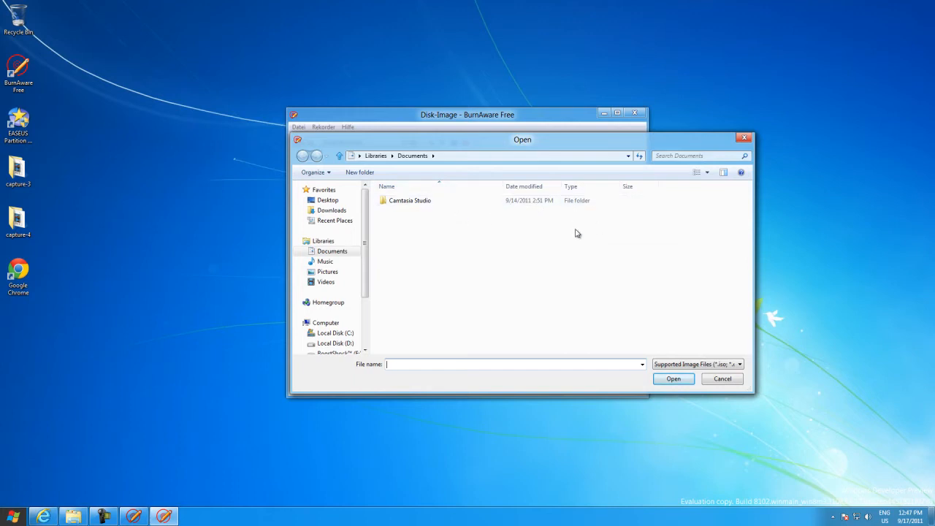
pyautogui.click(327, 198)
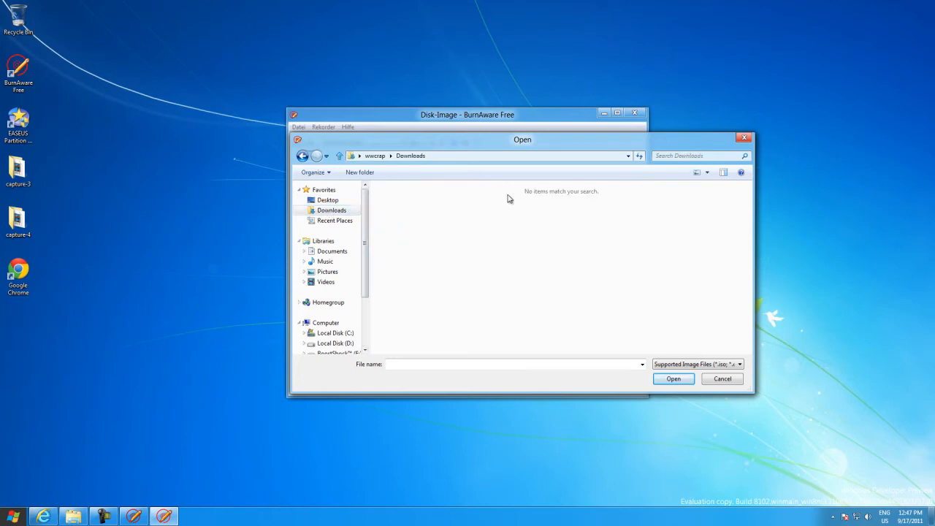
pyautogui.moveTo(634, 283)
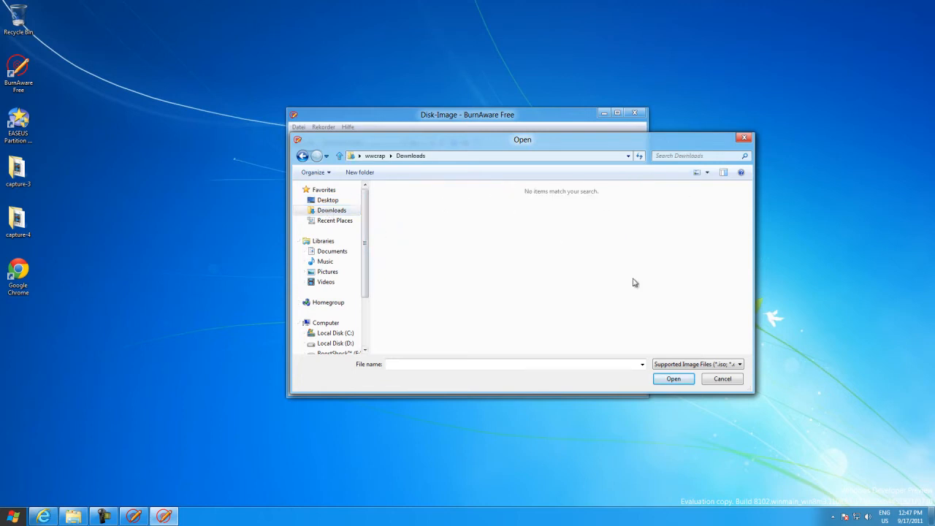
pyautogui.click(721, 378)
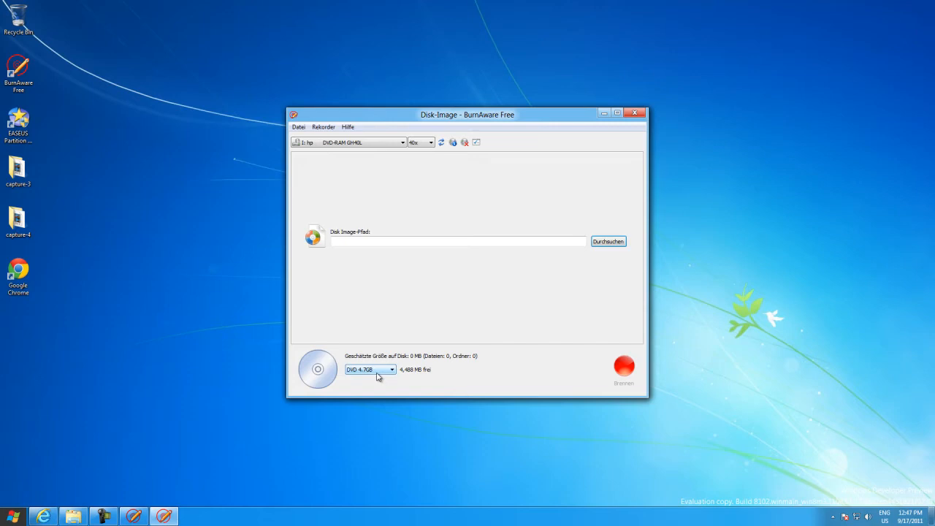
pyautogui.moveTo(379, 372)
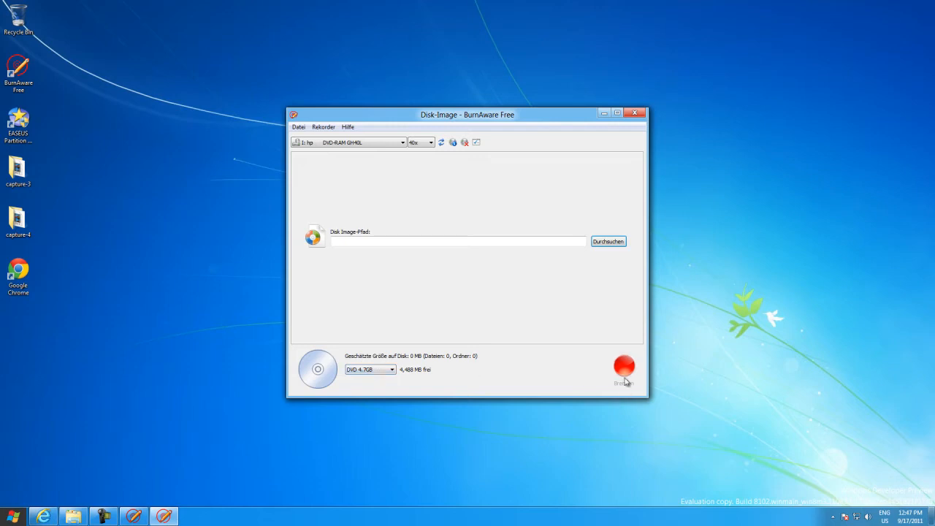
pyautogui.moveTo(625, 363)
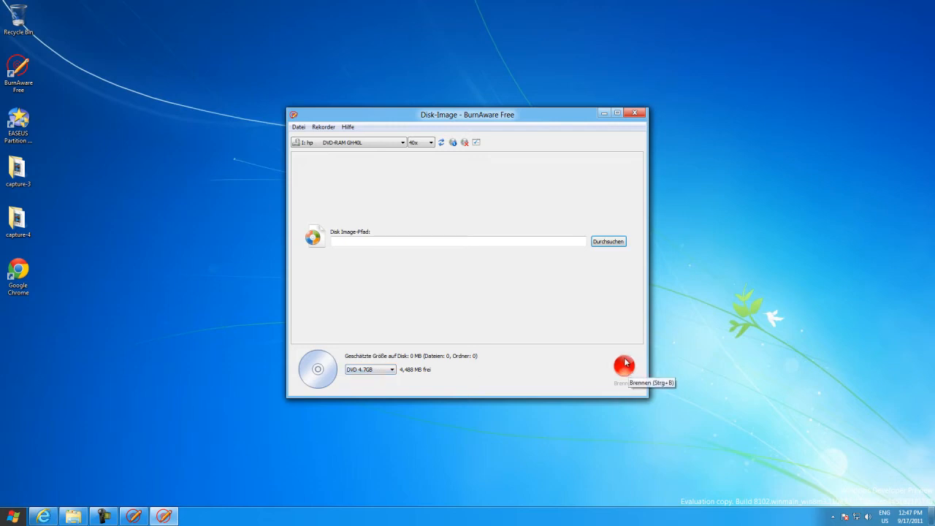
# Step: Close the disk image burning window and then BurnAware Free itself
pyautogui.moveTo(468, 114); pyautogui.dragTo(444, 104)
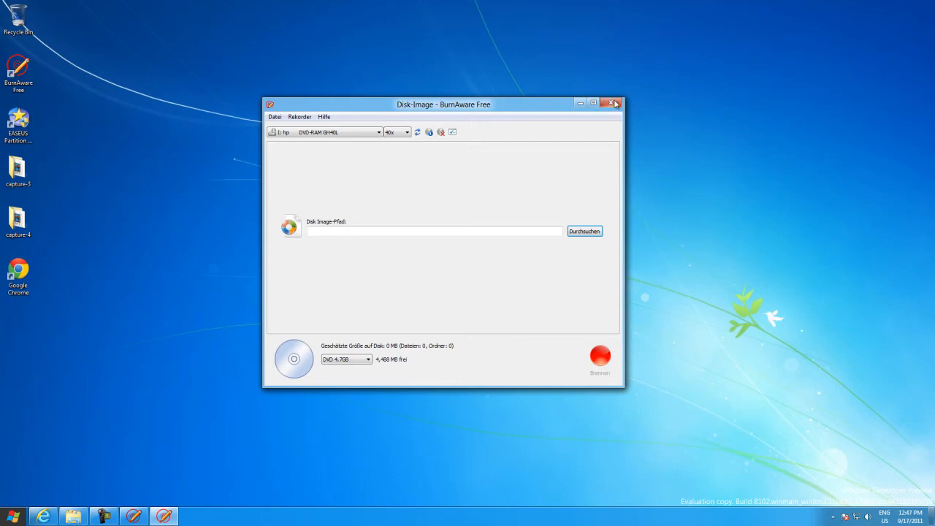
pyautogui.moveTo(614, 102)
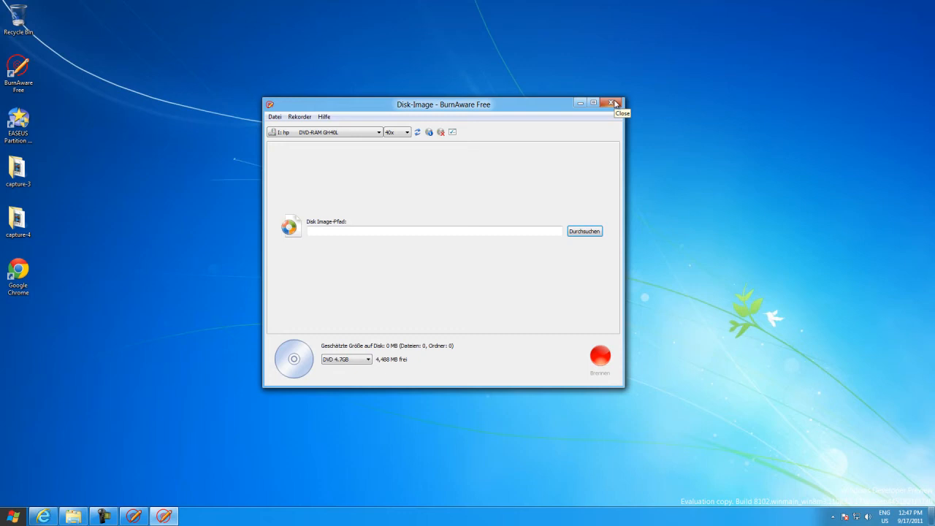
pyautogui.click(612, 102)
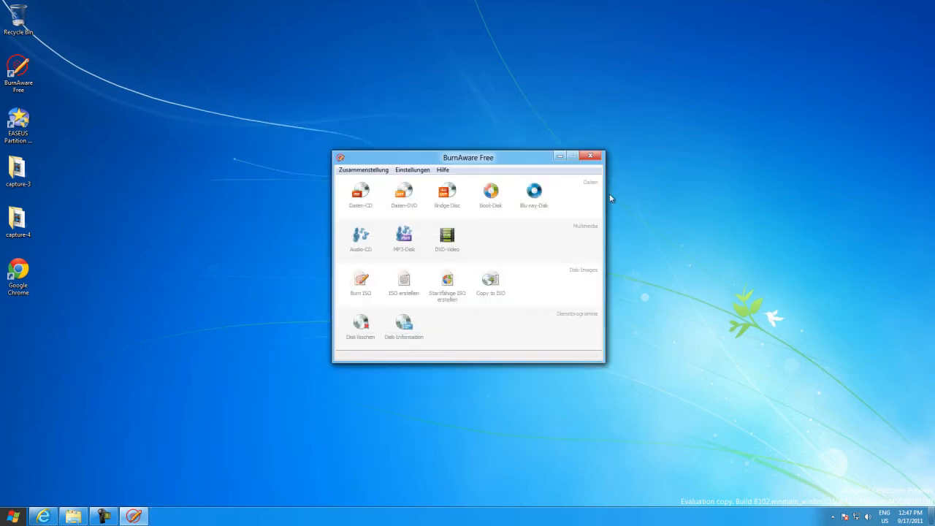
pyautogui.click(590, 155)
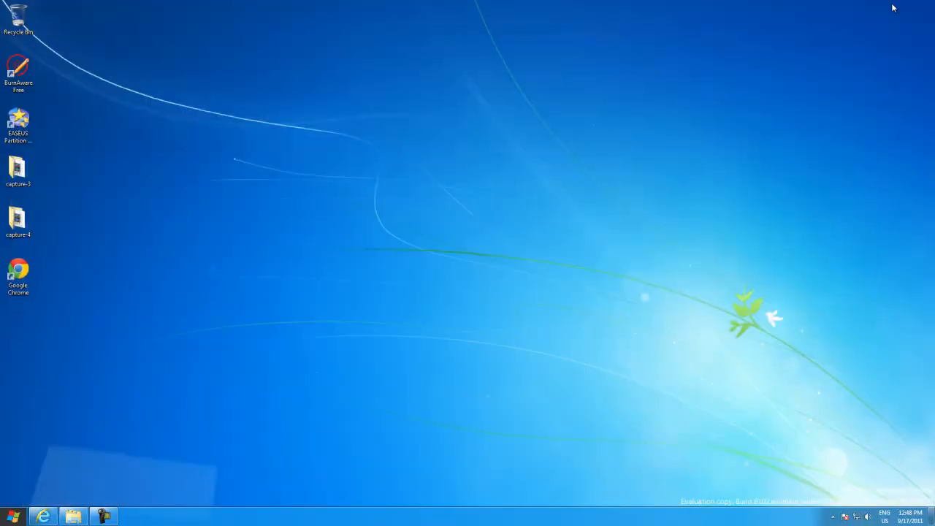
pyautogui.moveTo(287, 72)
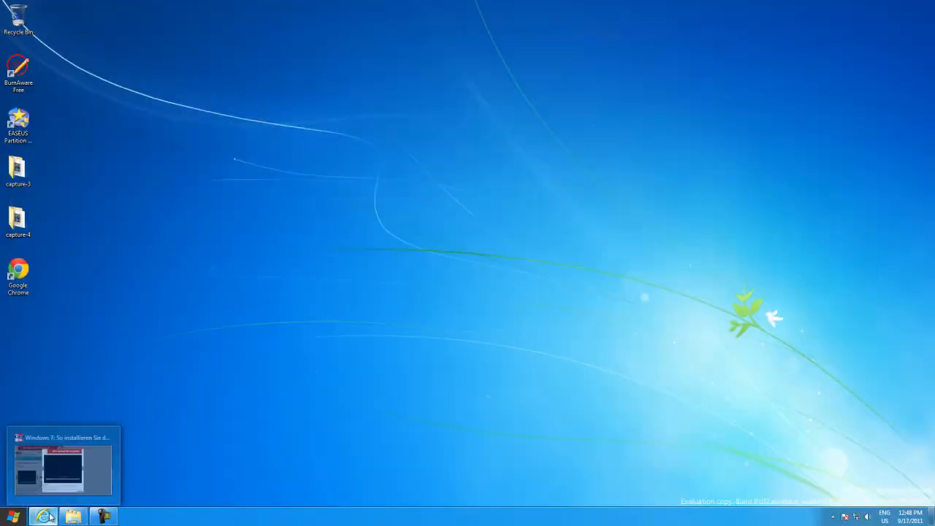
# Step: Restore the Internet Explorer window with the Windows 7 installation guide
pyautogui.click(62, 467)
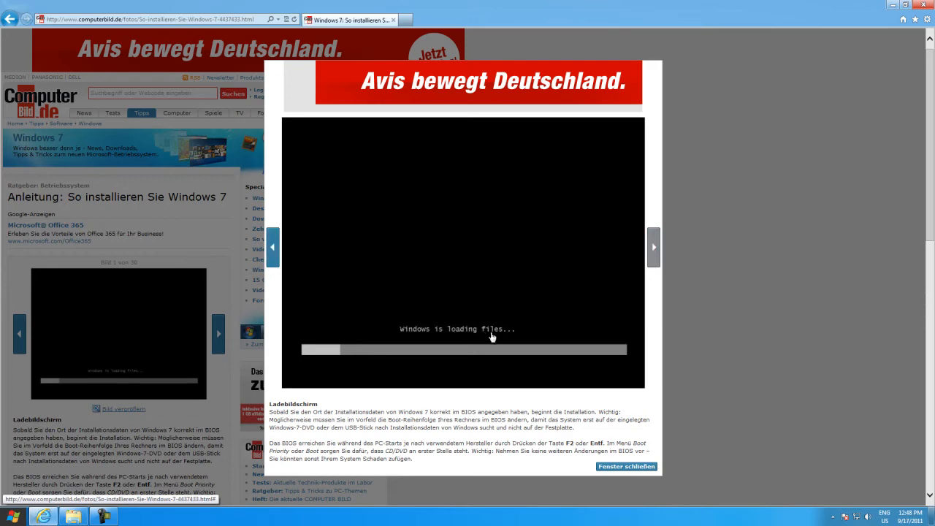
pyautogui.moveTo(619, 251)
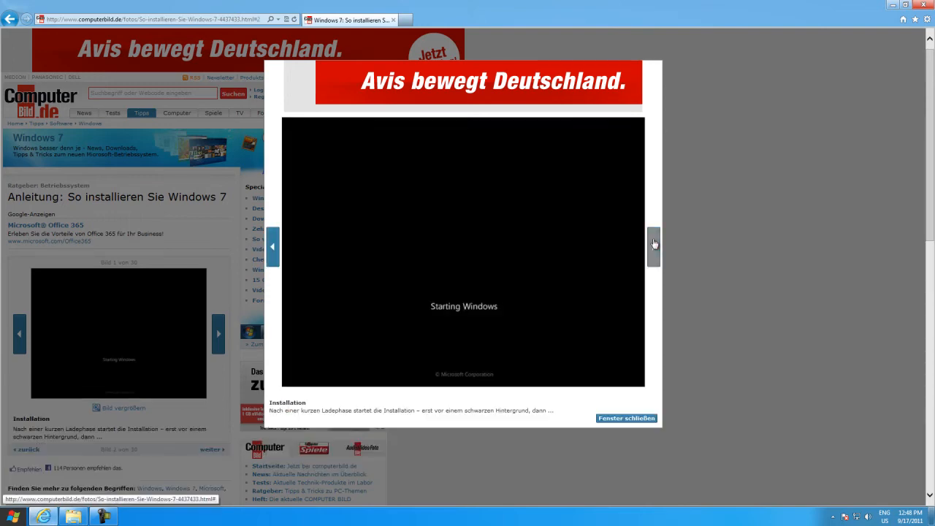
# Step: Advance the installation gallery to the language settings screenshot
pyautogui.click(218, 333)
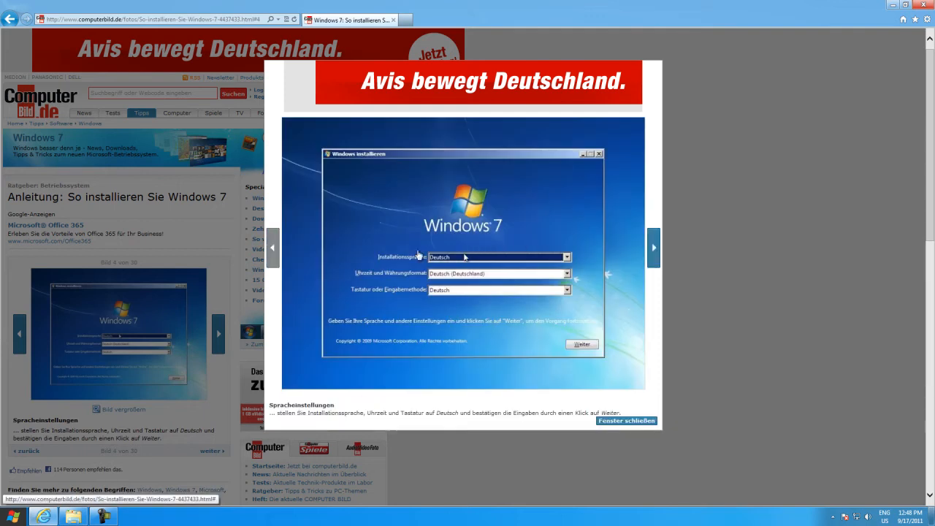
pyautogui.moveTo(422, 263)
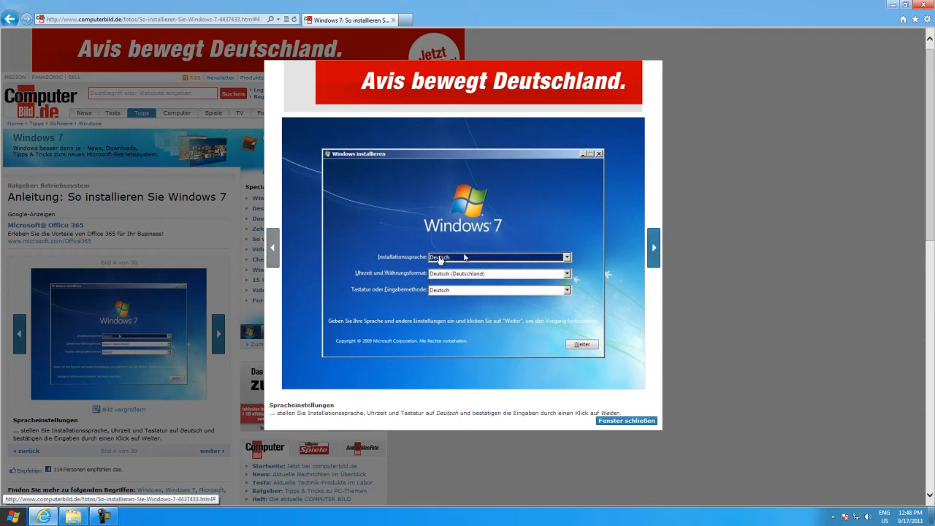
pyautogui.moveTo(652, 257)
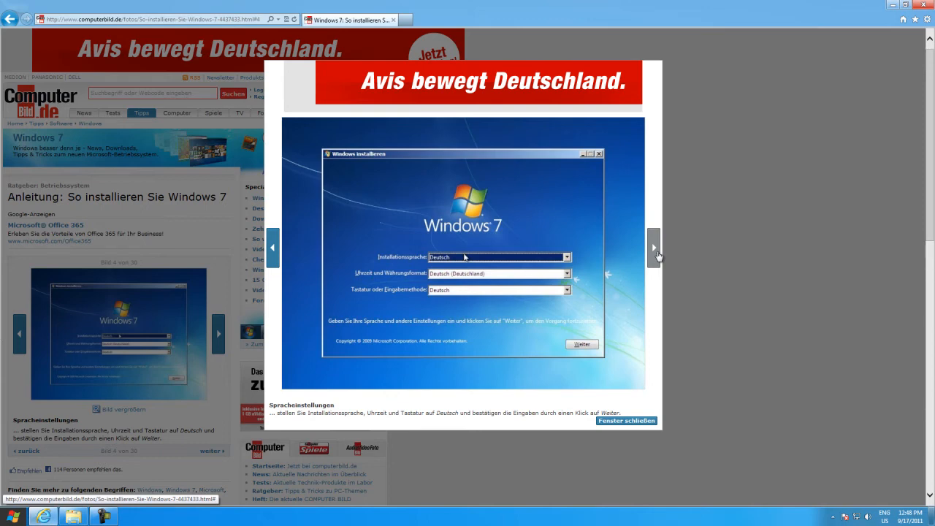
# Step: Advance the gallery to the licence terms screenshot
pyautogui.click(654, 247)
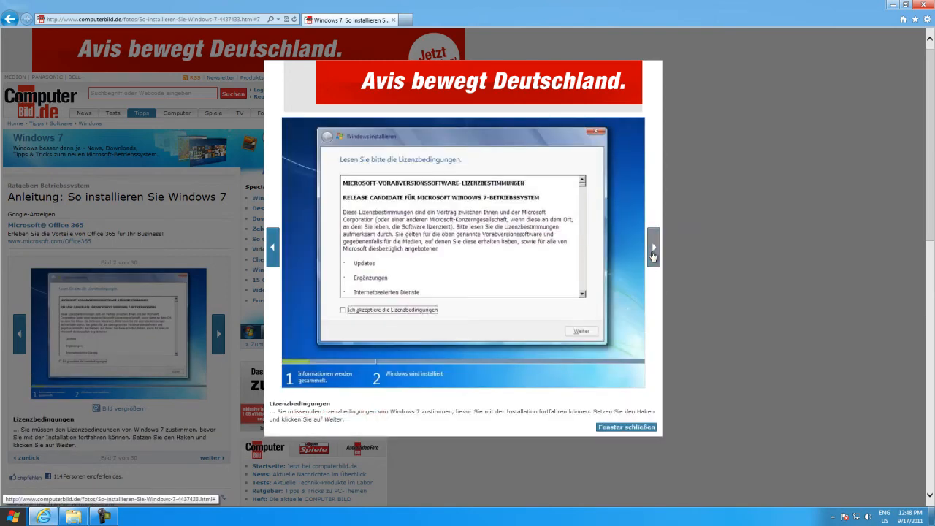
pyautogui.moveTo(632, 275)
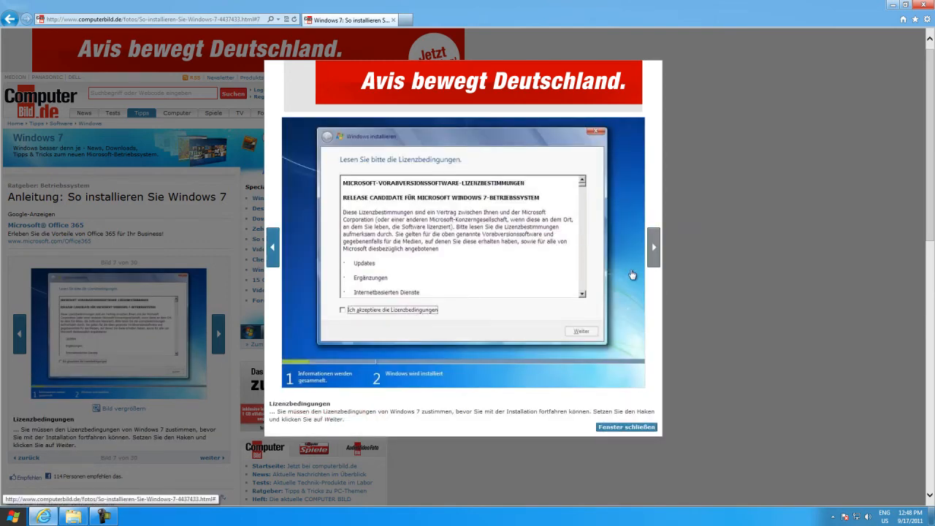
pyautogui.moveTo(654, 266)
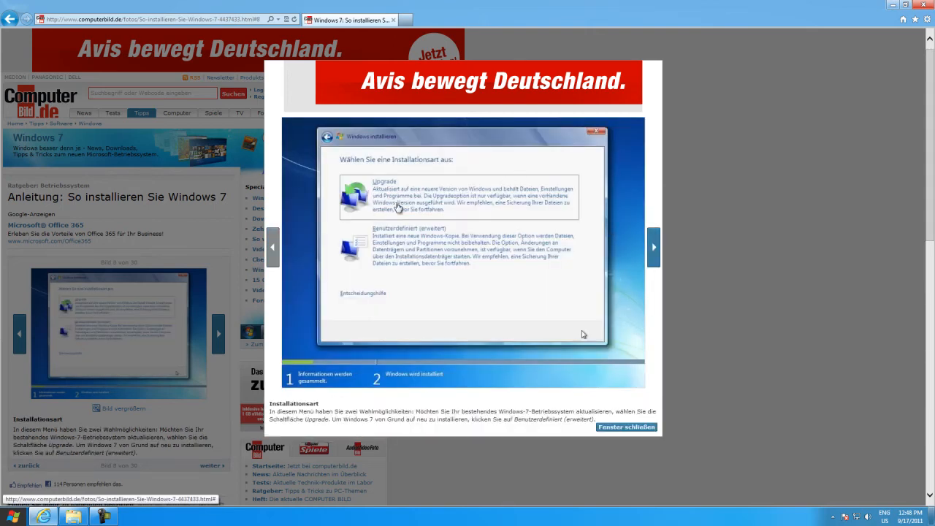
pyautogui.moveTo(397, 190)
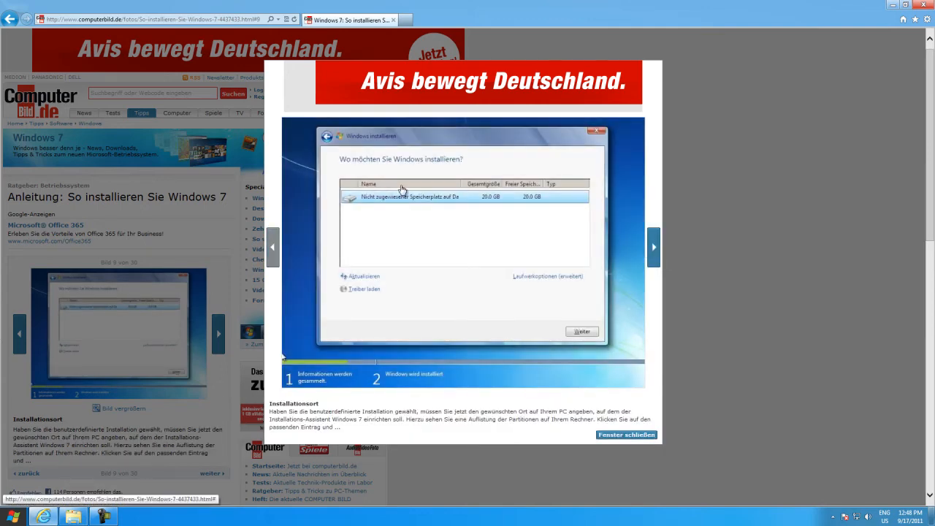
pyautogui.moveTo(461, 210)
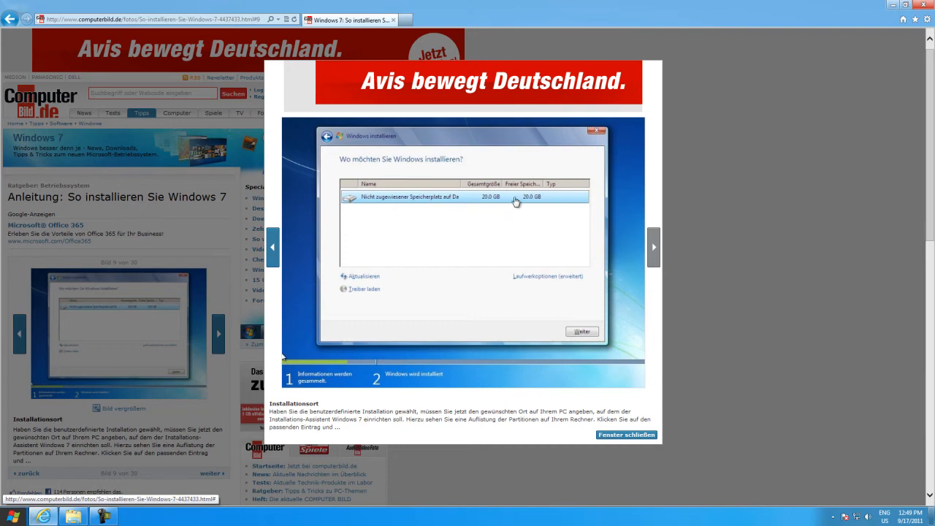
pyautogui.moveTo(456, 214)
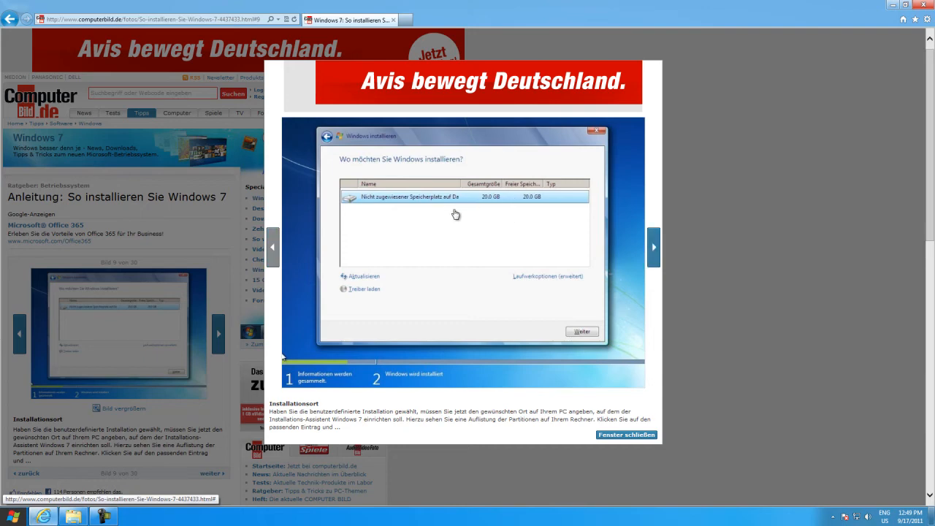
pyautogui.moveTo(423, 225)
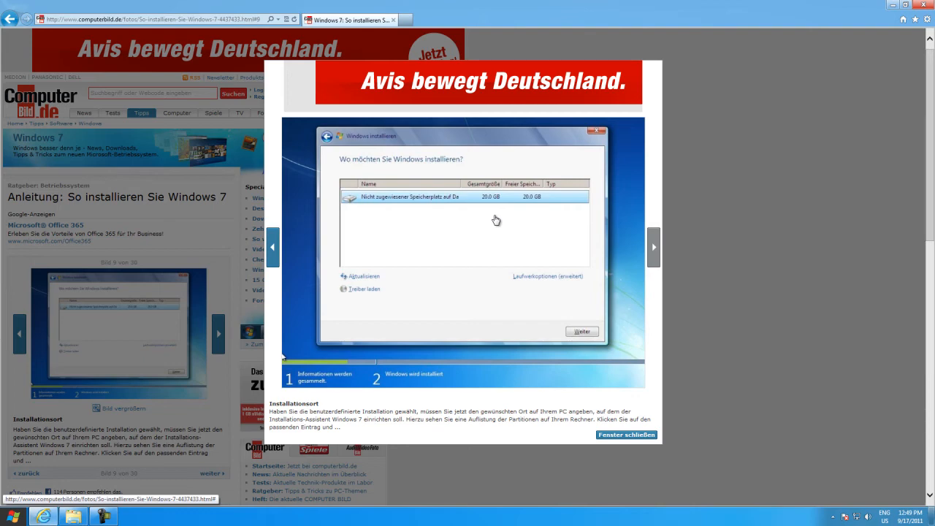
pyautogui.moveTo(476, 222)
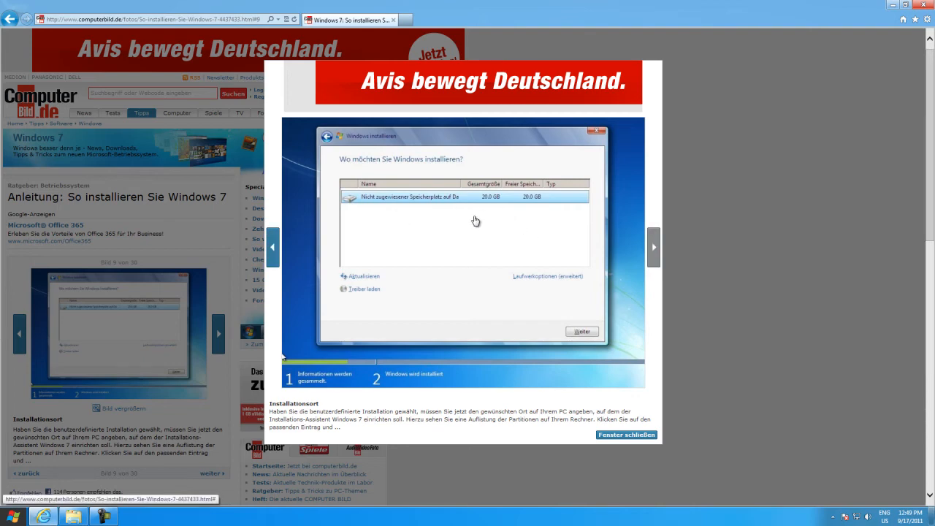
pyautogui.moveTo(654, 245)
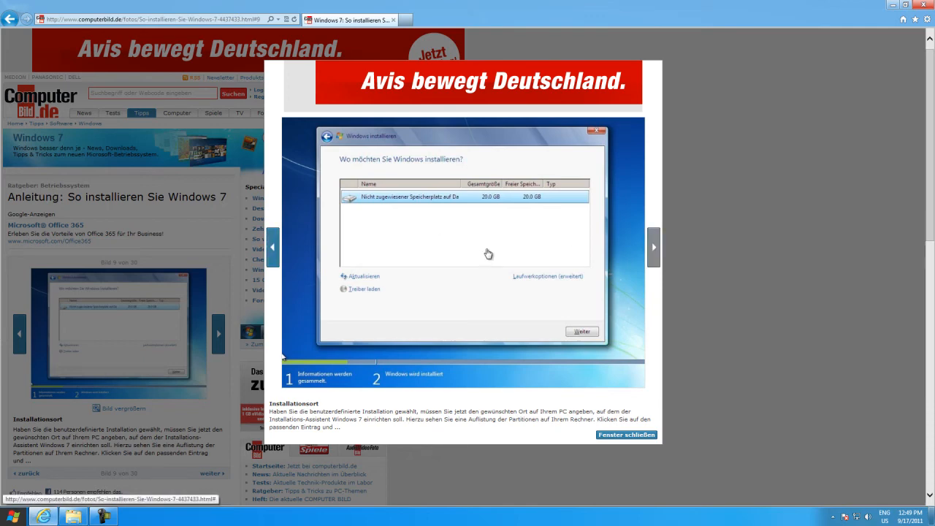
pyautogui.moveTo(679, 234)
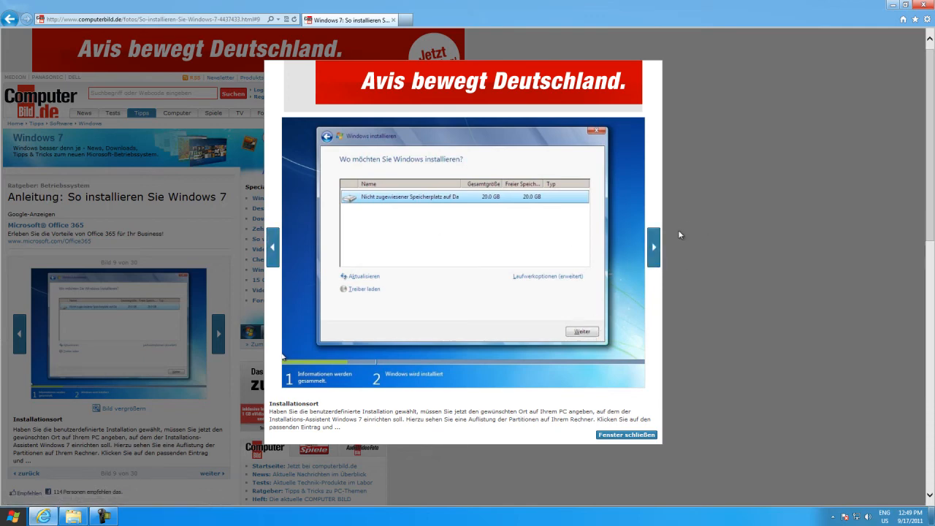
# Step: Advance the Windows 7 installation slideshow from the file copying screenshot through the following setup steps
pyautogui.click(651, 247)
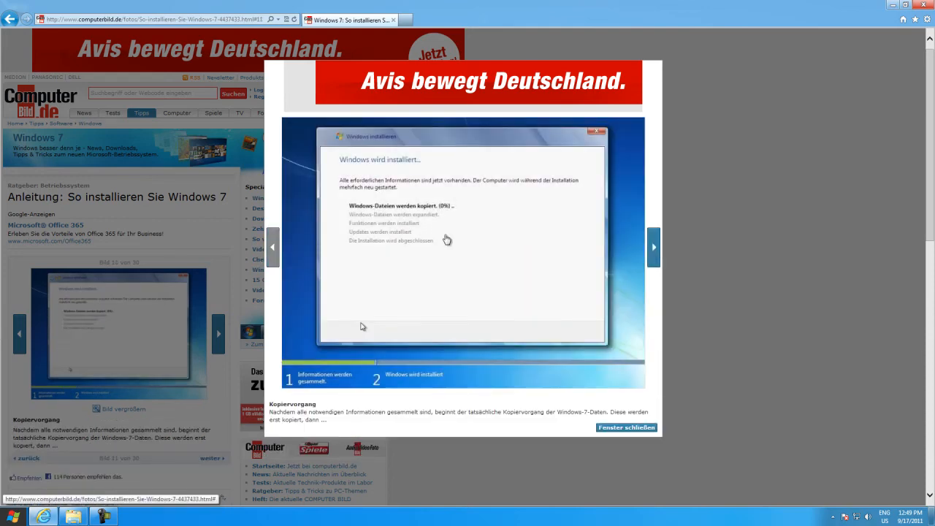
pyautogui.moveTo(645, 263)
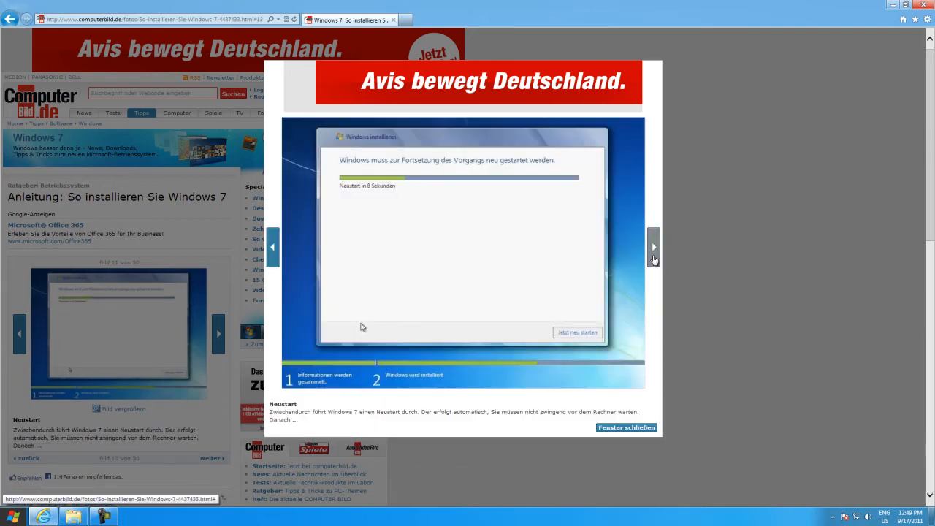
pyautogui.click(653, 245)
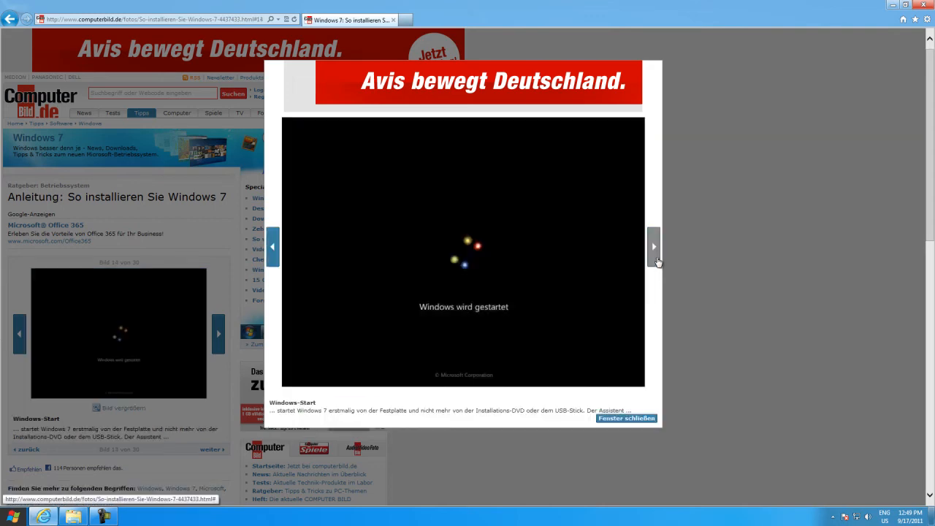
pyautogui.click(652, 246)
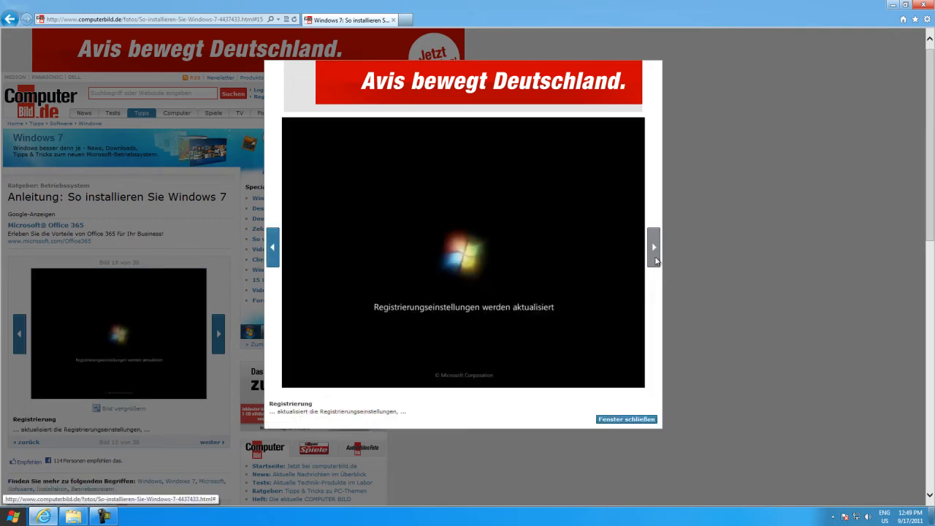
pyautogui.click(654, 245)
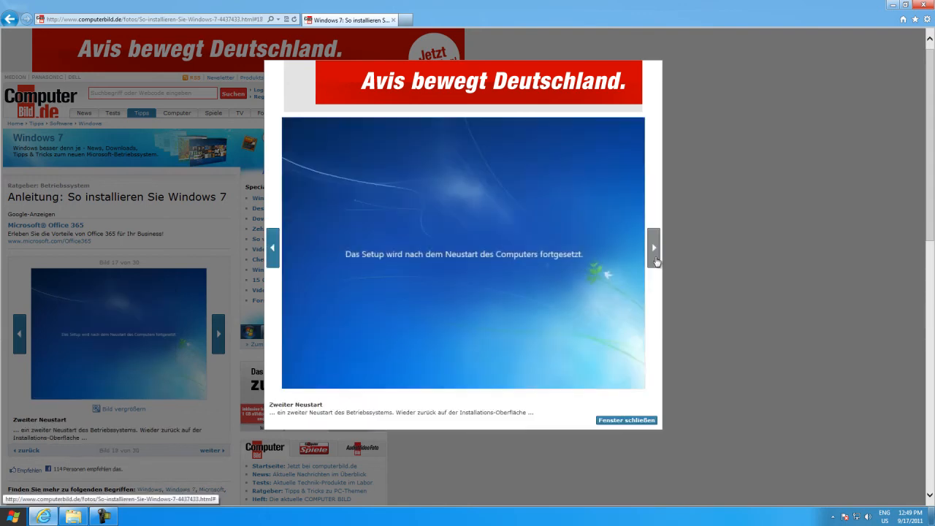
pyautogui.click(653, 247)
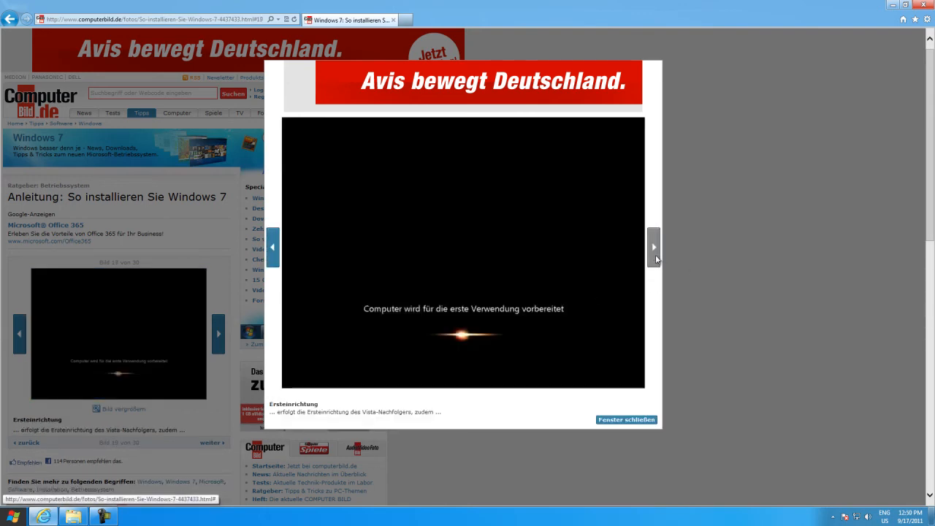
pyautogui.click(653, 246)
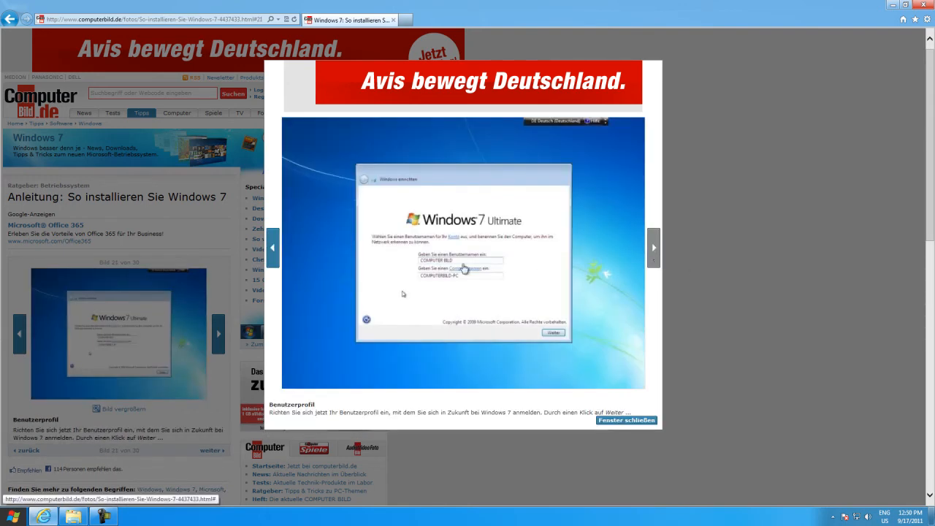
pyautogui.moveTo(482, 225)
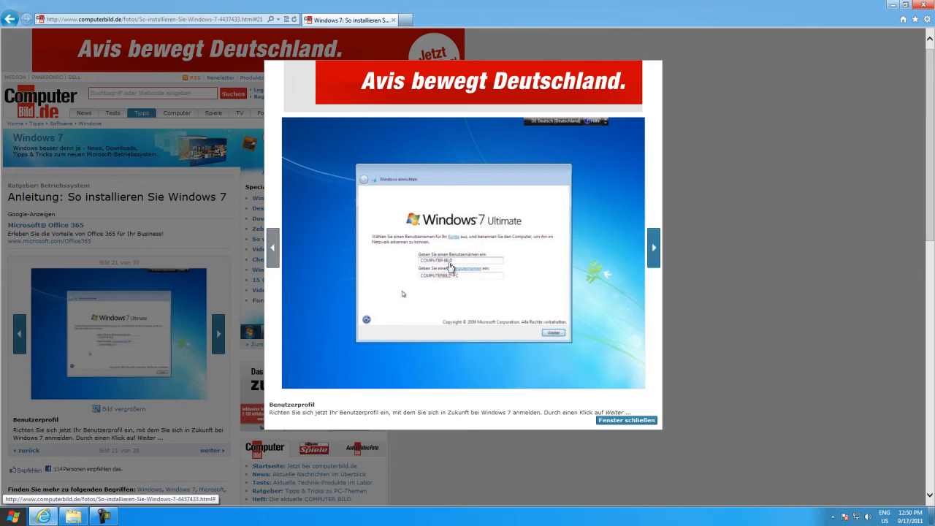
pyautogui.moveTo(672, 269)
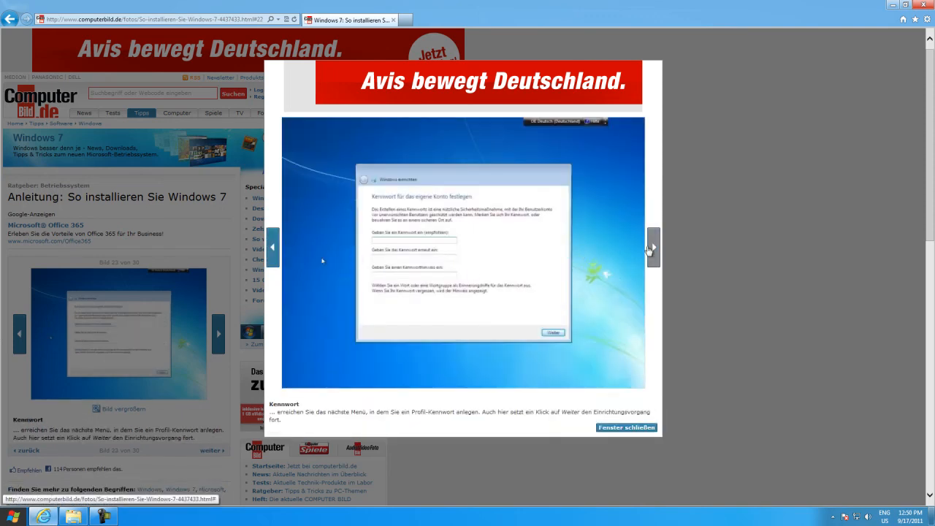
# Step: Continue to the security settings and date and time steps, then close the enlarged gallery
pyautogui.click(651, 247)
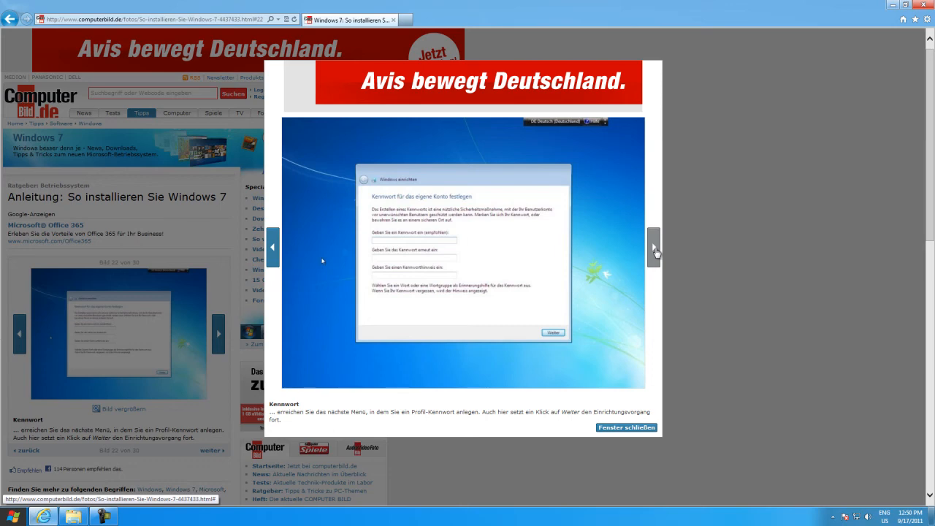
pyautogui.click(653, 247)
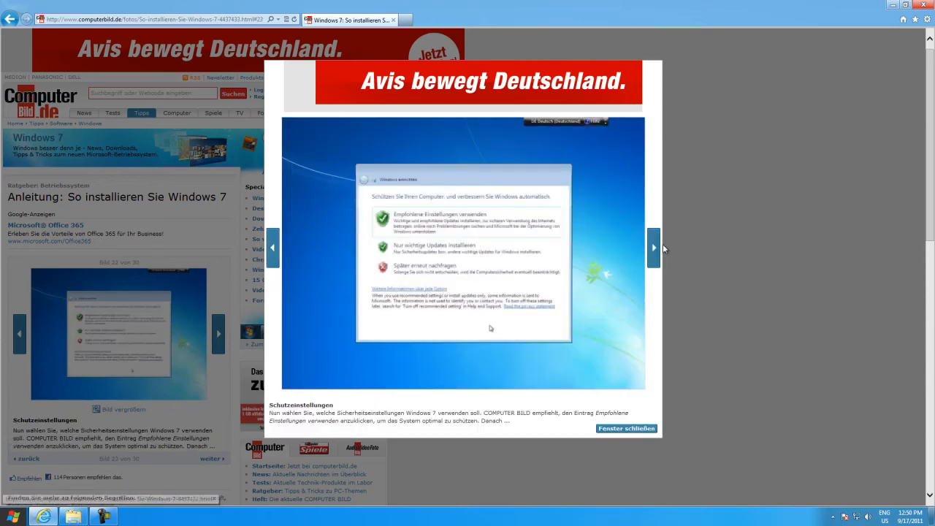
pyautogui.click(654, 248)
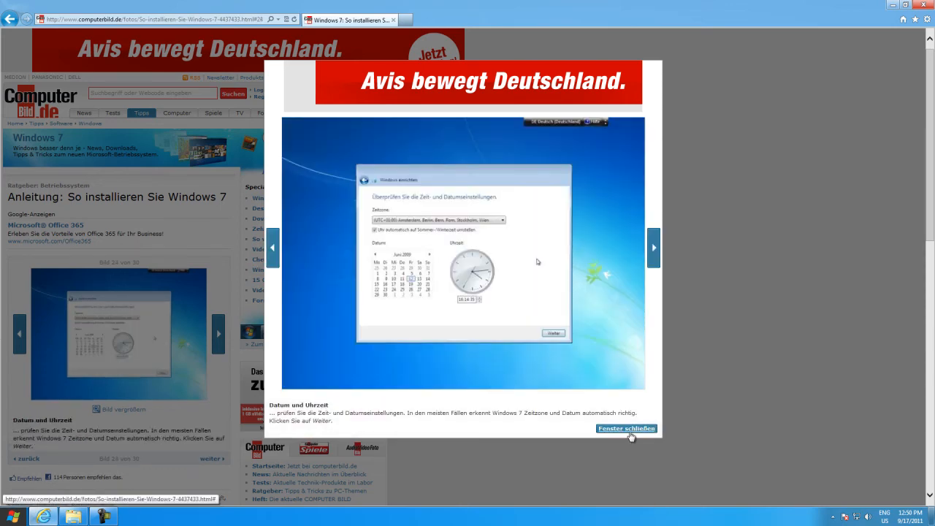
pyautogui.click(625, 430)
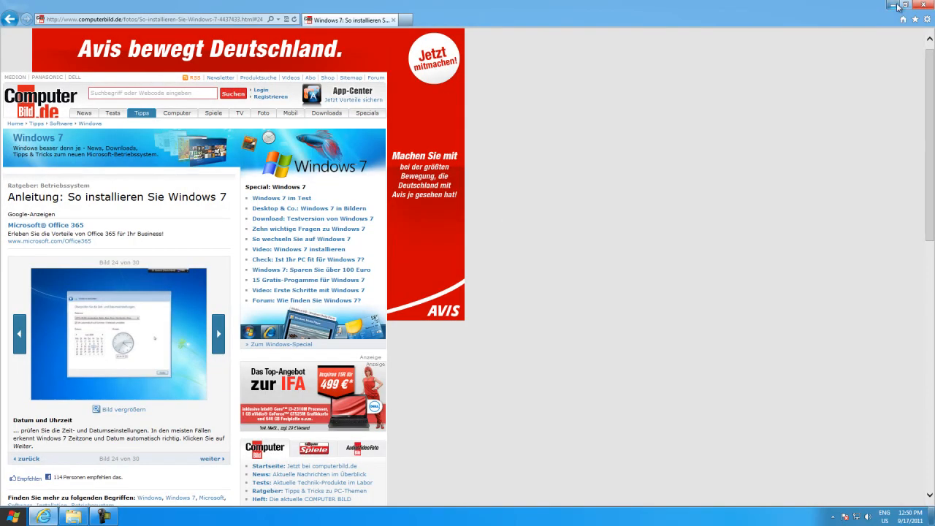
# Step: Minimize Internet Explorer and launch EaseUS Partition Master from the desktop shortcut
pyautogui.click(897, 8)
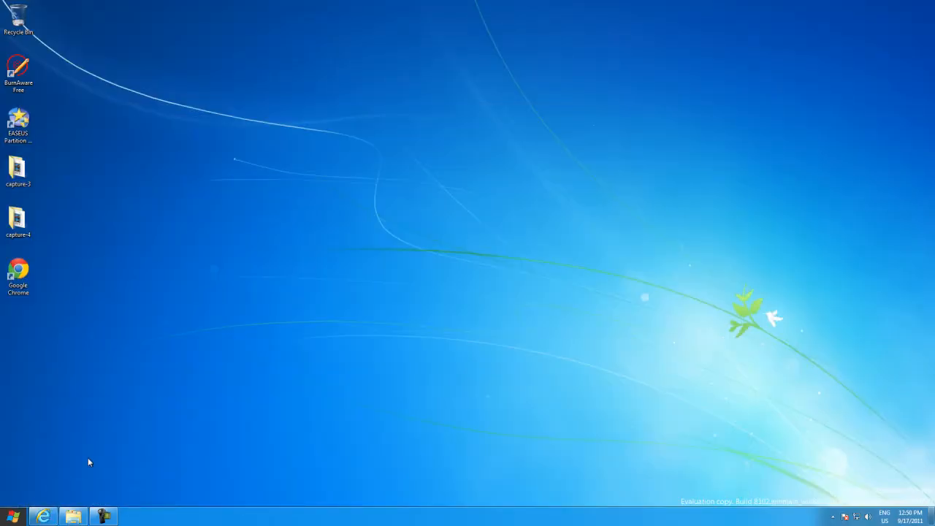
pyautogui.moveTo(44, 517)
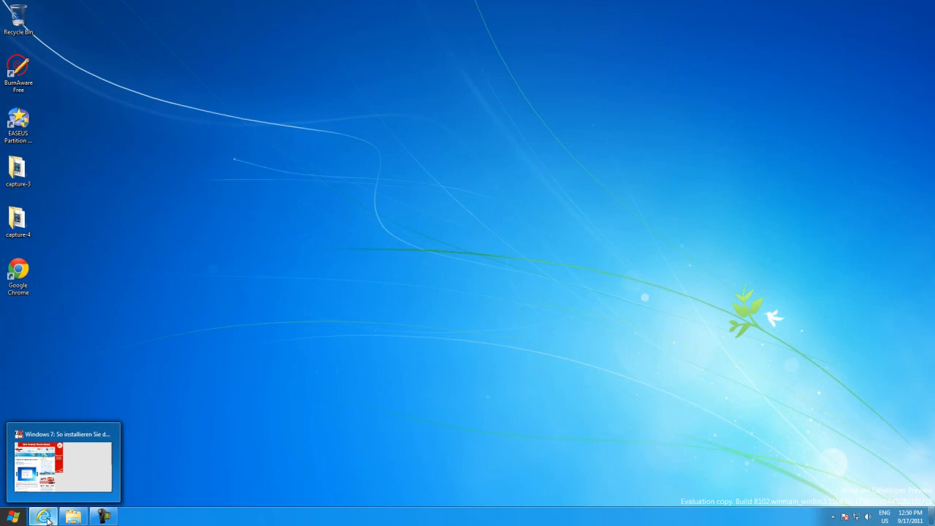
pyautogui.moveTo(59, 260)
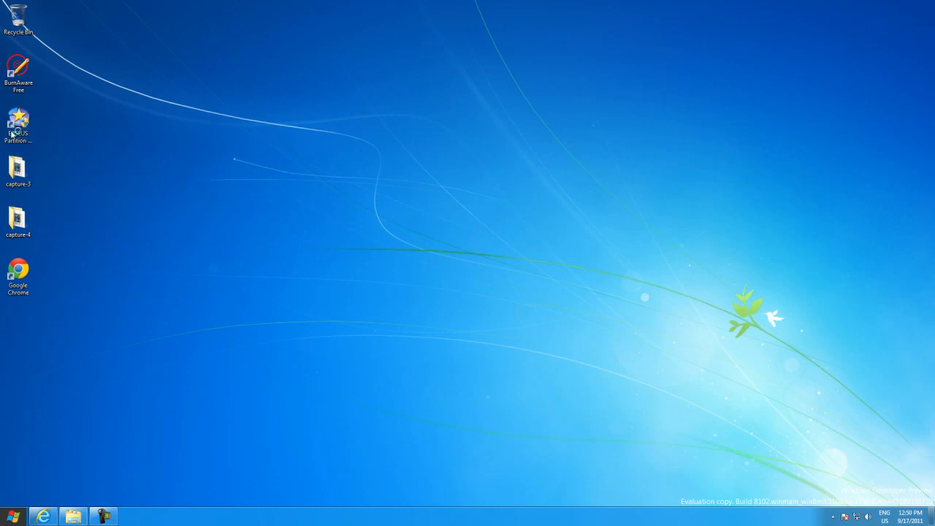
pyautogui.doubleClick(17, 123)
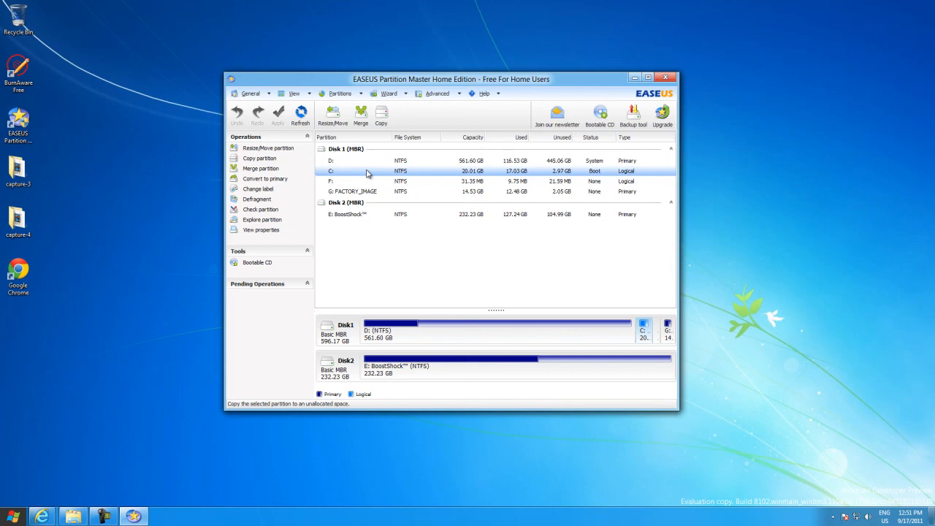
pyautogui.moveTo(441, 173)
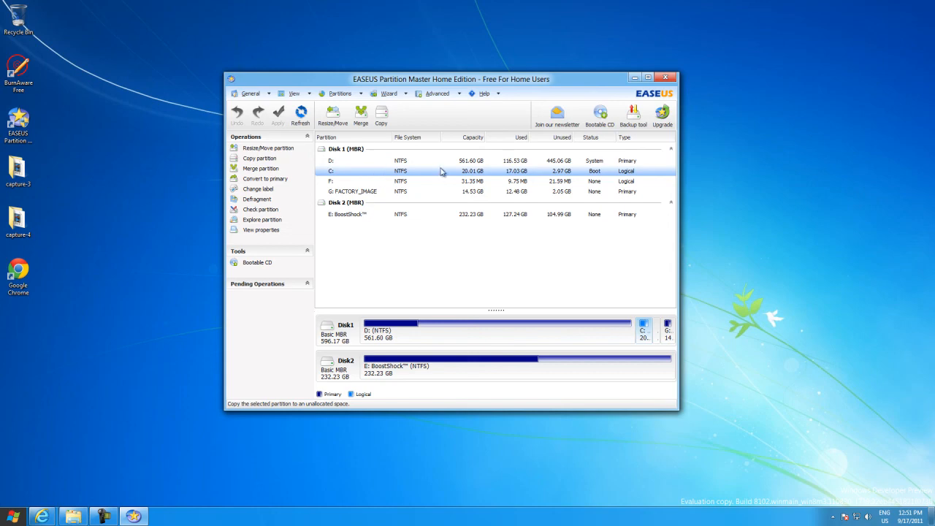
pyautogui.moveTo(319, 186)
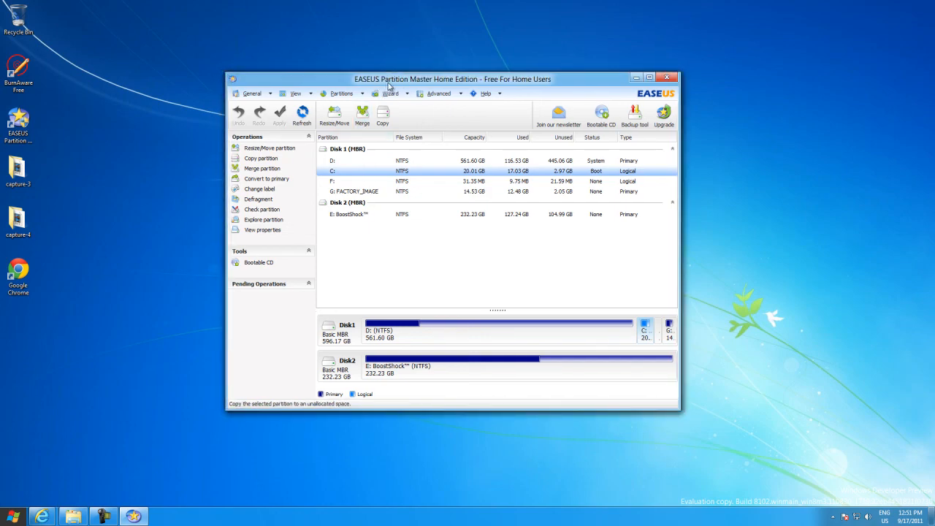
pyautogui.moveTo(372, 169)
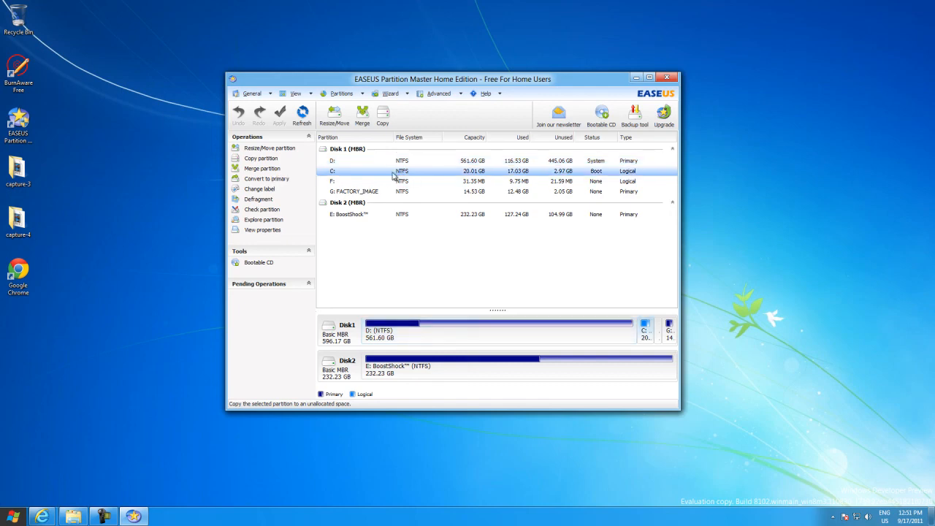
pyautogui.click(362, 115)
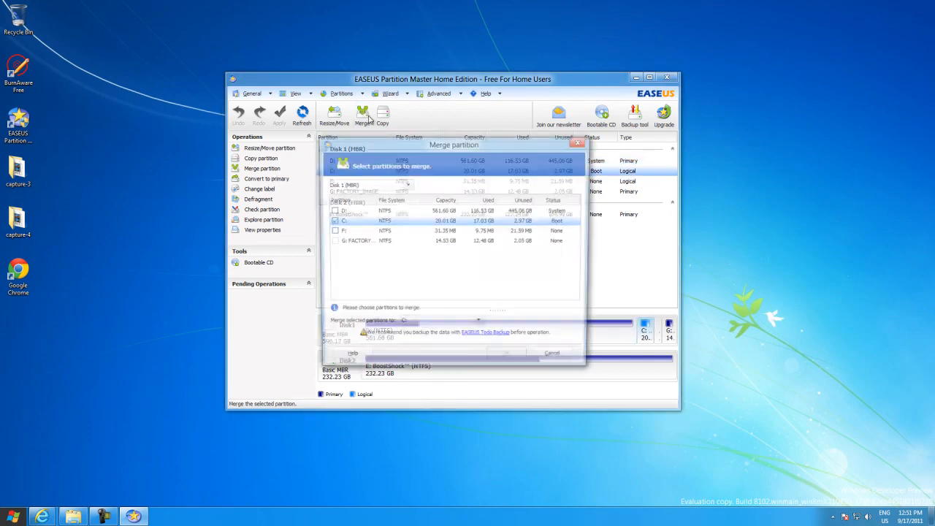
pyautogui.click(333, 210)
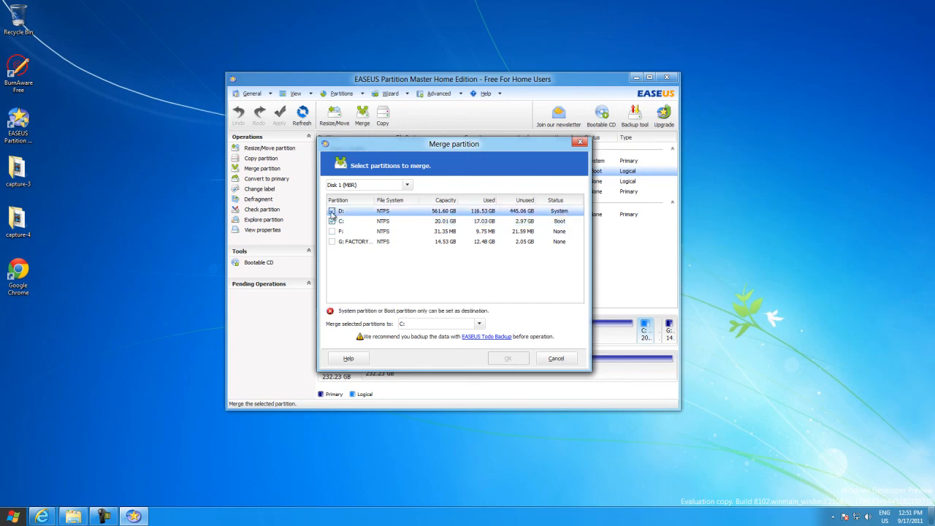
pyautogui.click(333, 210)
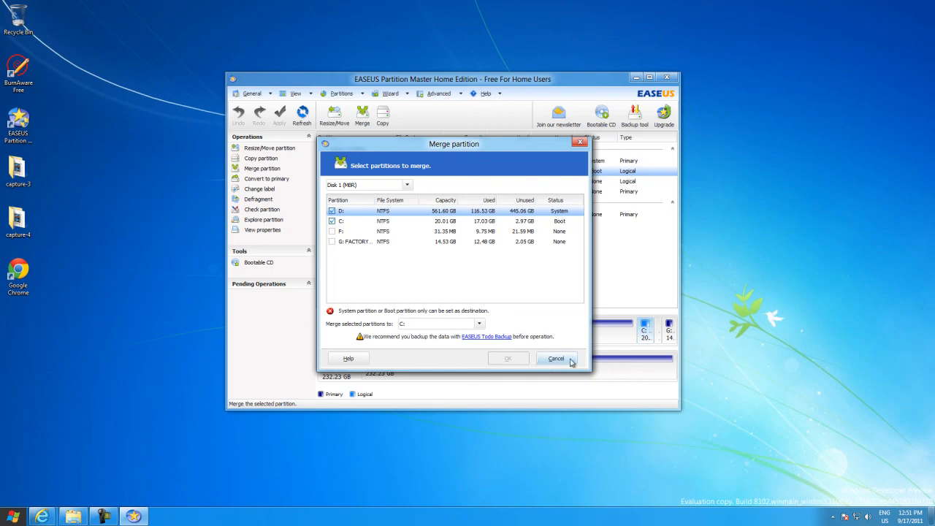
pyautogui.click(555, 357)
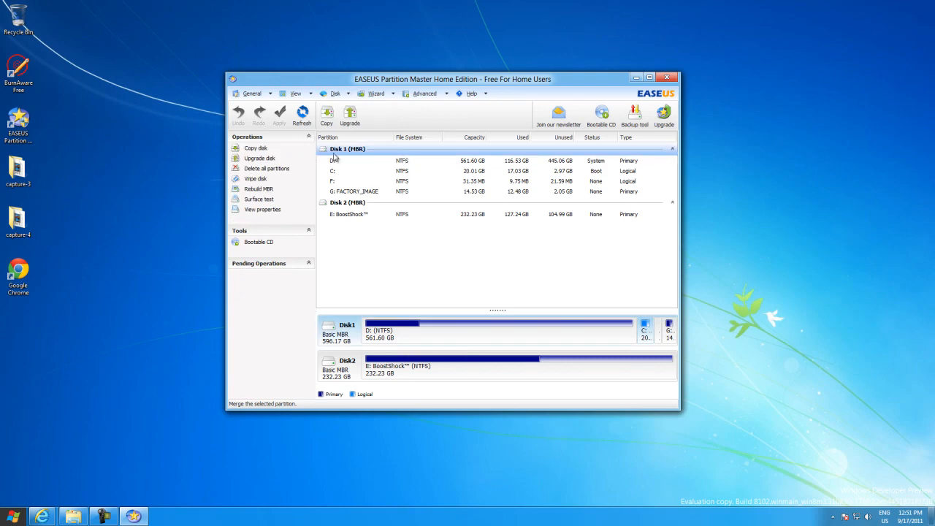
# Step: Select partitions D: and C:, then exit EaseUS Partition Master to the desktop
pyautogui.click(333, 160)
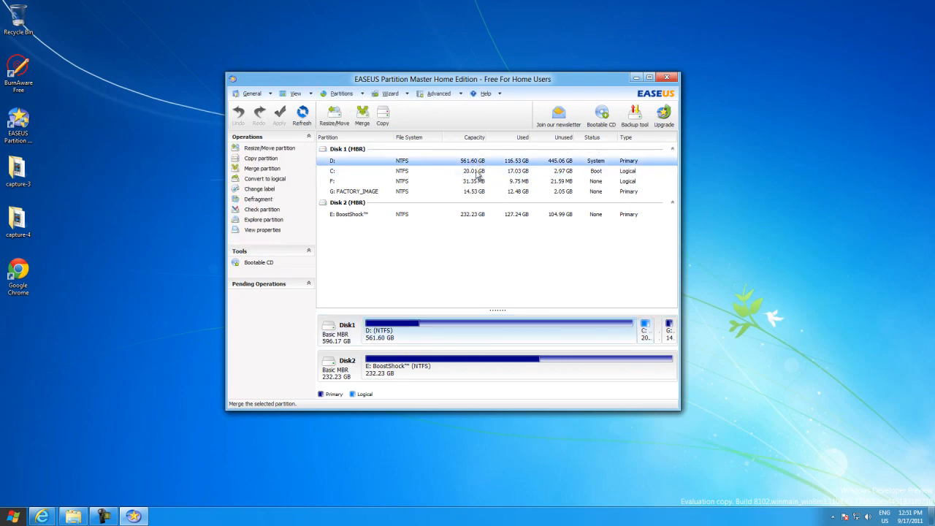
pyautogui.click(402, 170)
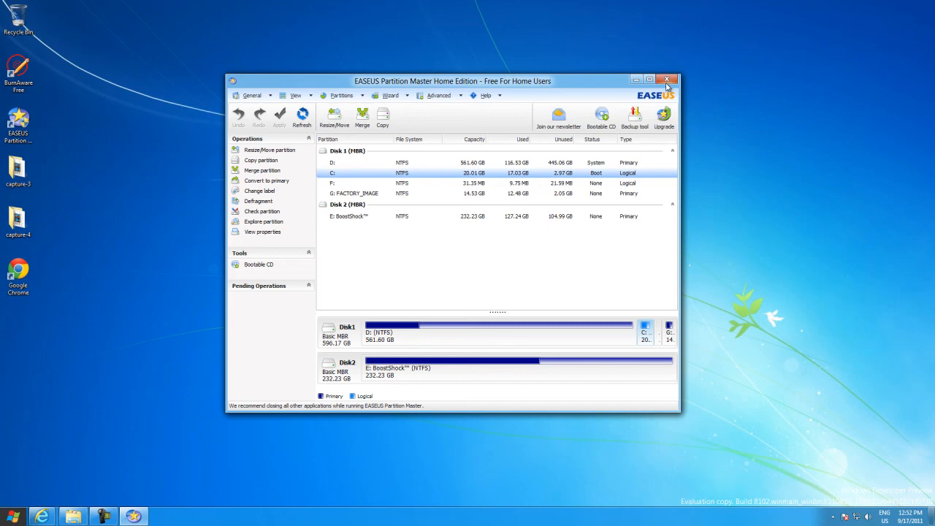
pyautogui.click(666, 79)
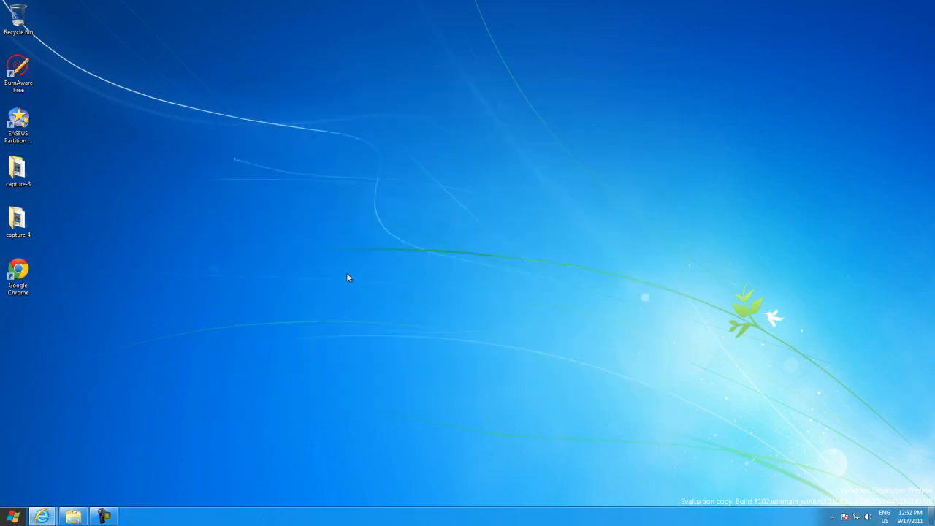
pyautogui.moveTo(298, 325)
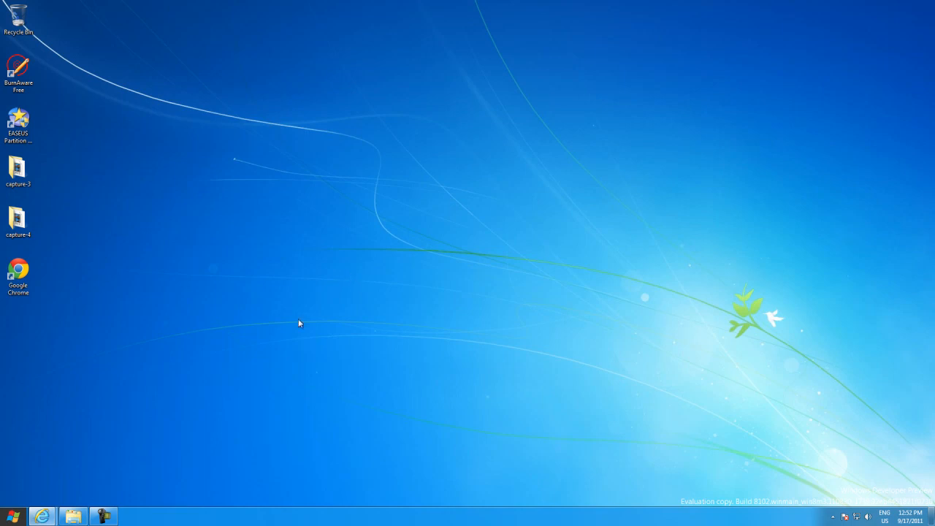